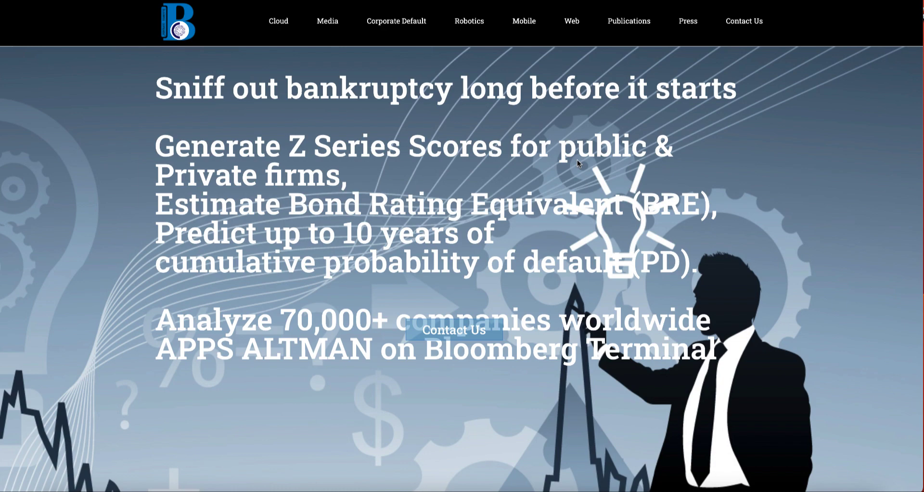
Scroll the homepage past the service tiles down to the Customers logos and testimonial
{"action": "scroll", "scroll_direction": "down", "scroll_amount": 3}
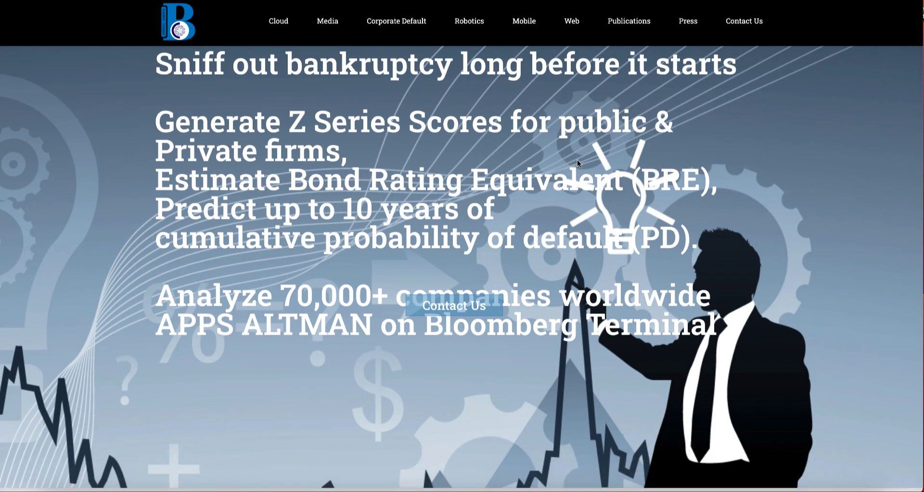
{"action": "scroll", "scroll_direction": "down", "scroll_amount": 3}
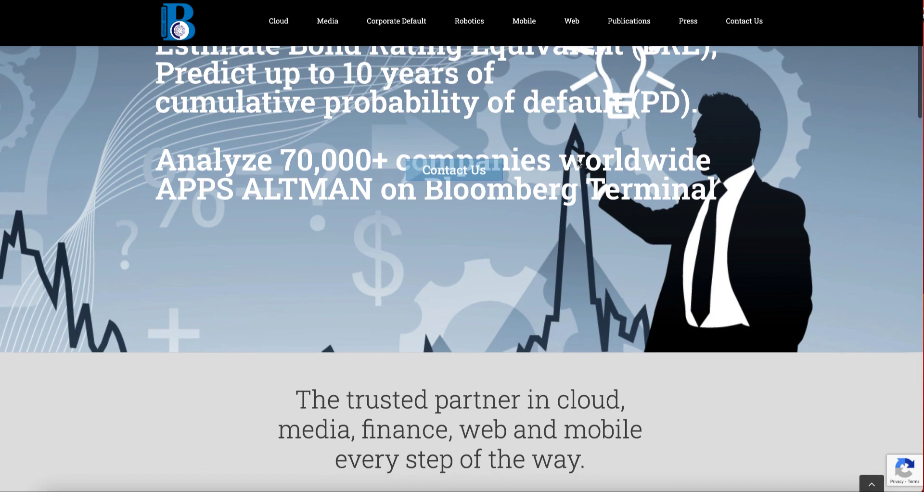
{"action": "scroll", "scroll_direction": "down", "scroll_amount": 3}
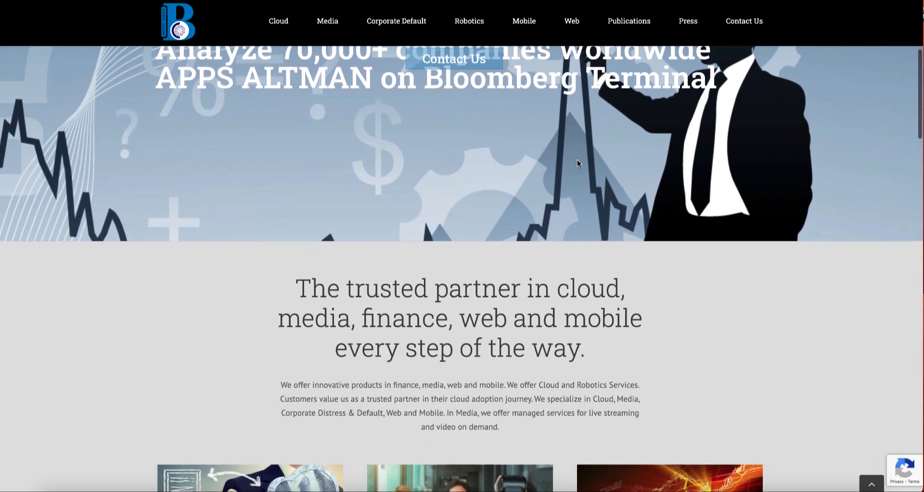
{"action": "scroll", "scroll_direction": "down", "scroll_amount": 3}
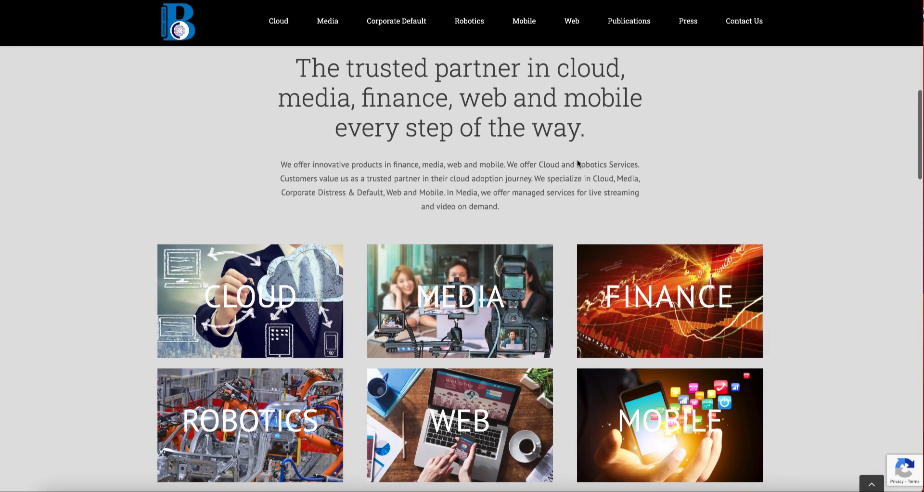
{"action": "scroll", "scroll_direction": "down", "scroll_amount": 3}
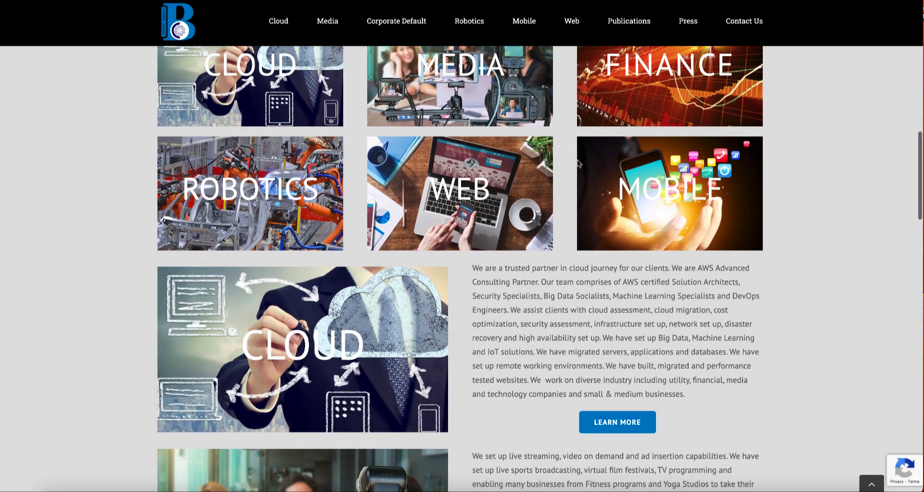
{"action": "scroll", "scroll_direction": "down", "scroll_amount": 3}
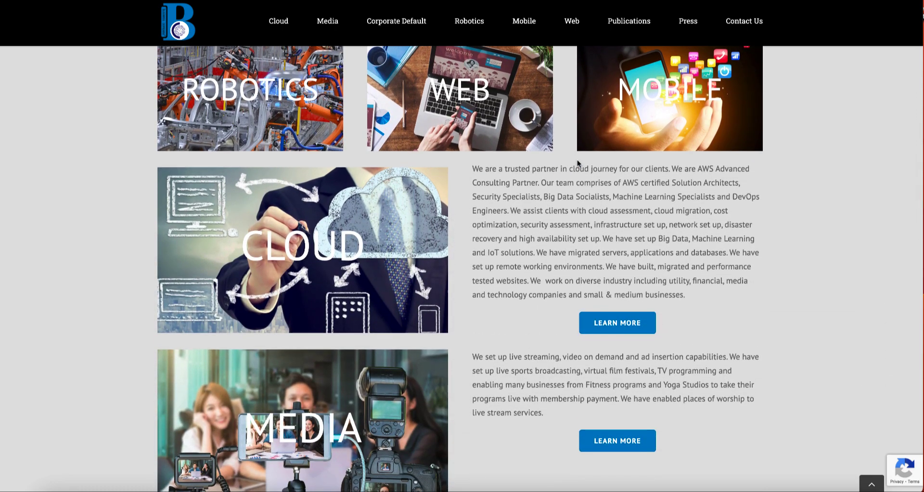
{"action": "scroll", "scroll_direction": "down", "scroll_amount": 3}
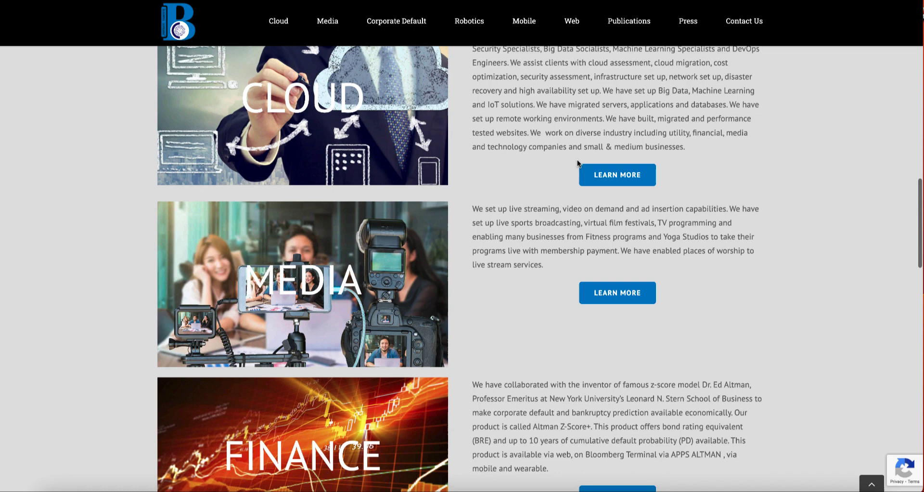
{"action": "scroll", "scroll_direction": "down", "scroll_amount": 3}
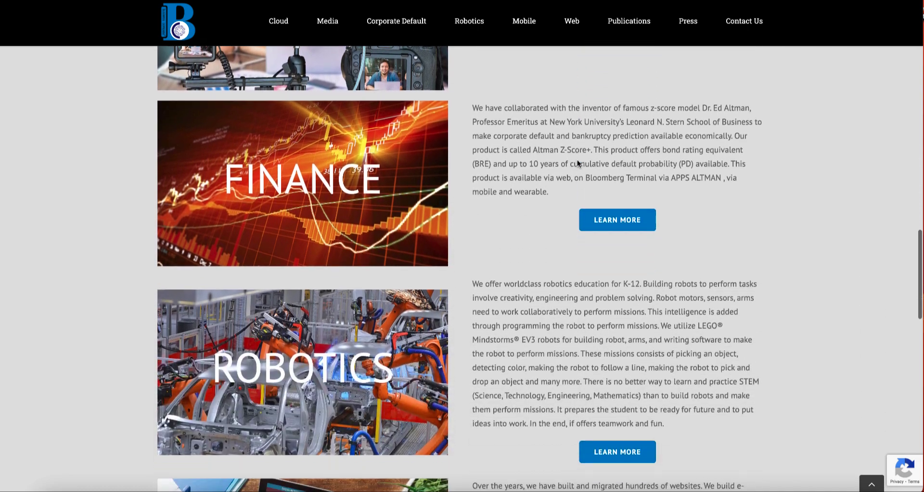
{"action": "scroll", "scroll_direction": "down", "scroll_amount": 3}
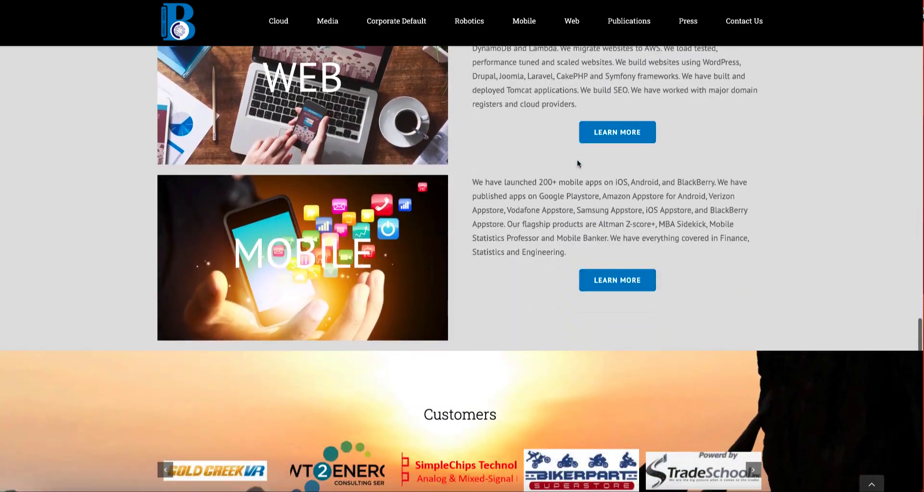
{"action": "scroll", "scroll_direction": "down", "scroll_amount": 3}
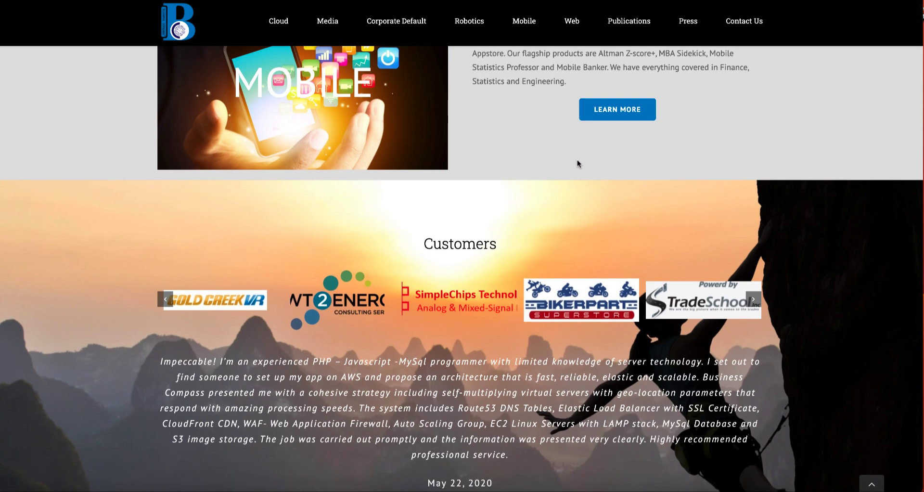
{"action": "mouse_move", "coordinate": [350, 242]}
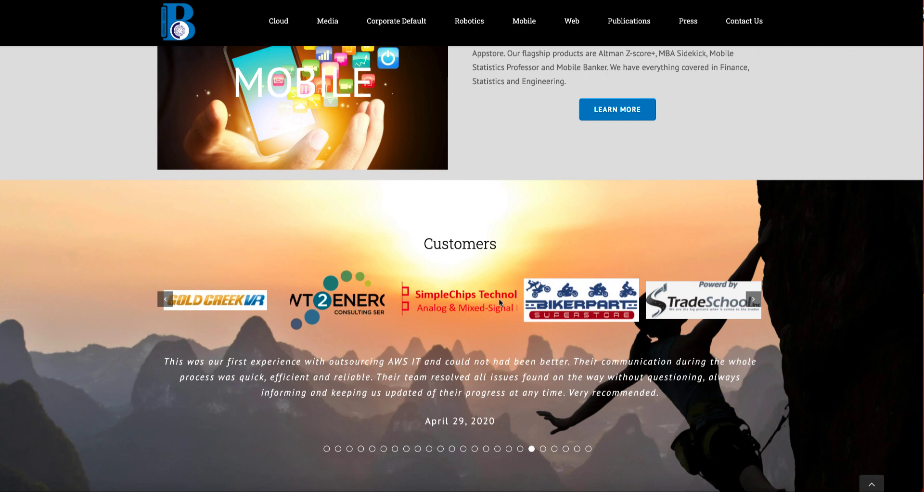
Cycle the testimonial carousel to the April 09, 2020 review, then return toward the top banner
{"action": "left_click", "coordinate": [752, 298]}
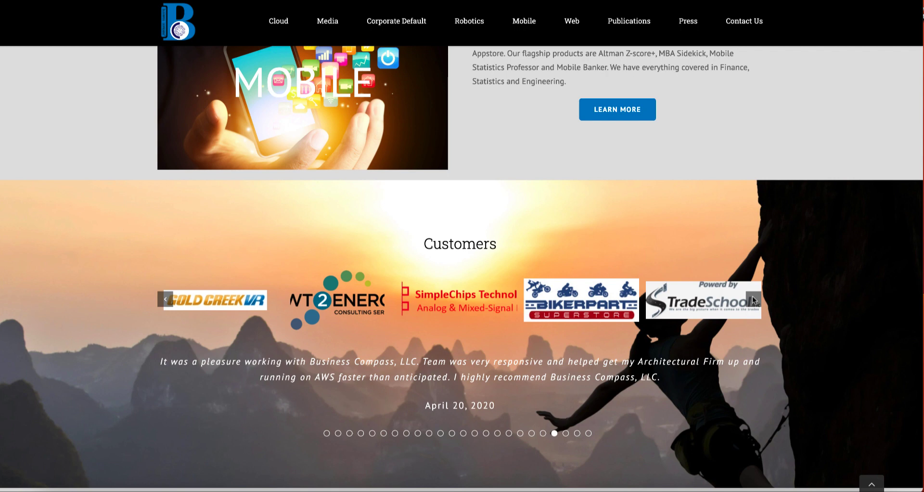
{"action": "left_click", "coordinate": [564, 433]}
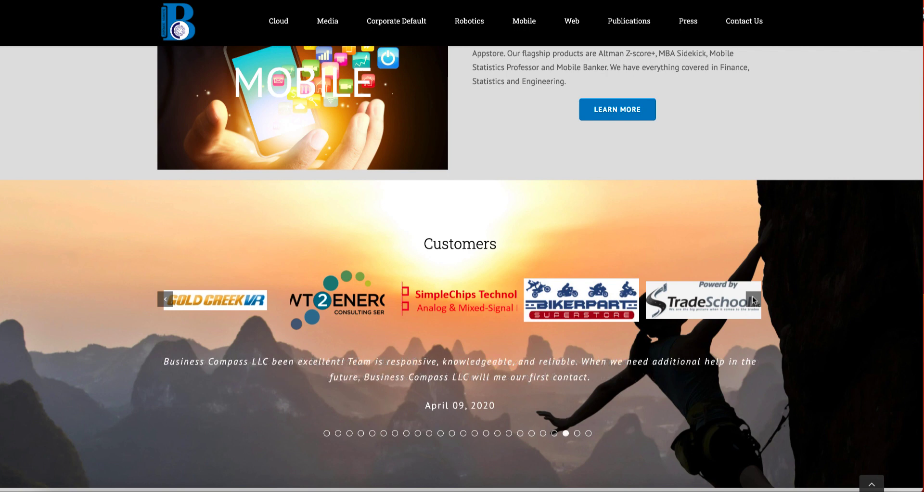
{"action": "scroll", "scroll_direction": "up", "scroll_amount": 3}
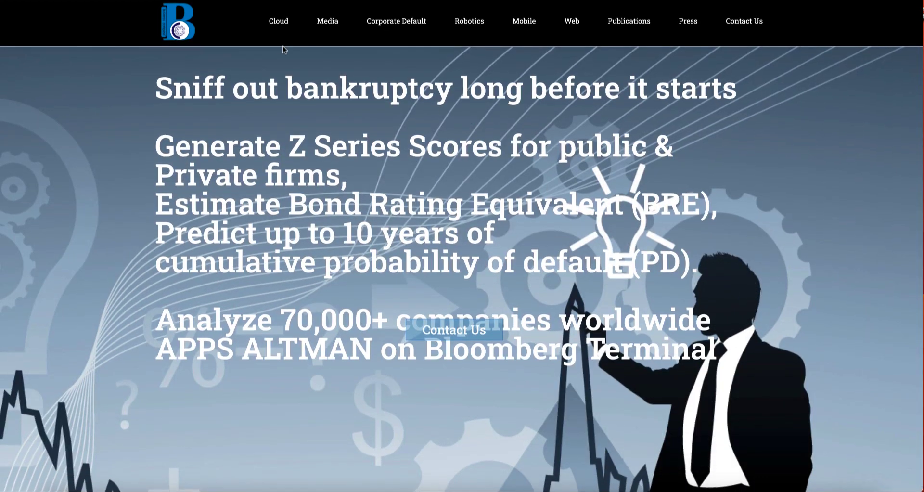
{"action": "mouse_move", "coordinate": [278, 21]}
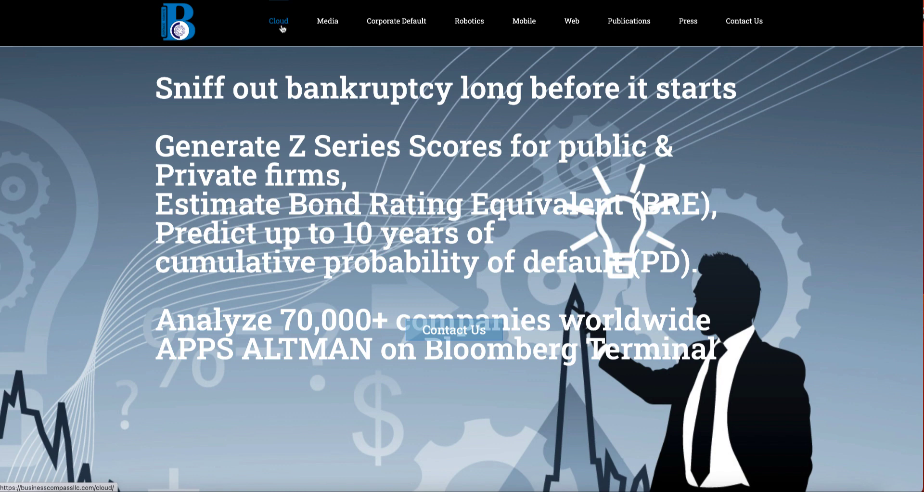
Go to the Cloud Services page and reach its AWS Advanced Consulting Partner section
{"action": "left_click", "coordinate": [278, 21]}
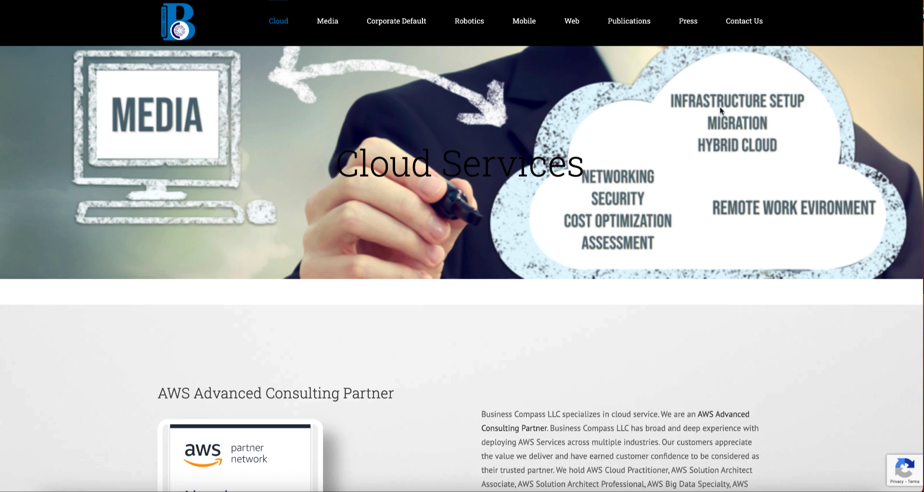
{"action": "mouse_move", "coordinate": [746, 153]}
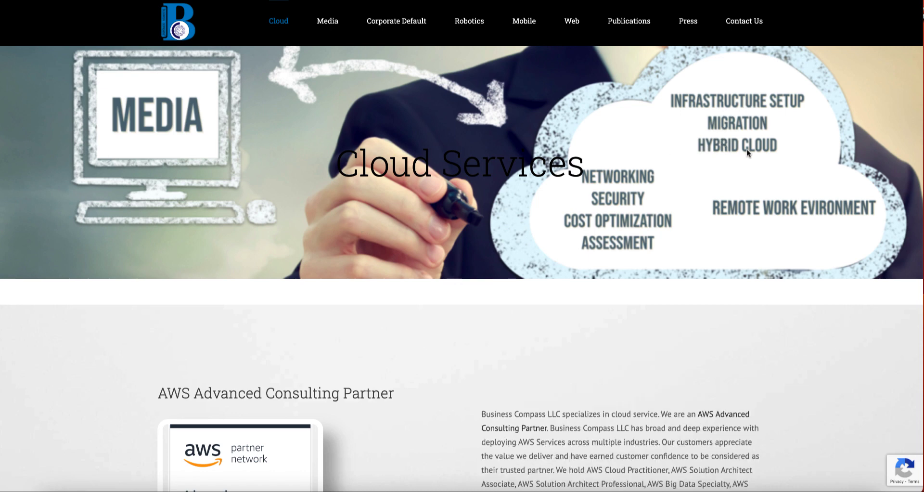
{"action": "mouse_move", "coordinate": [592, 210]}
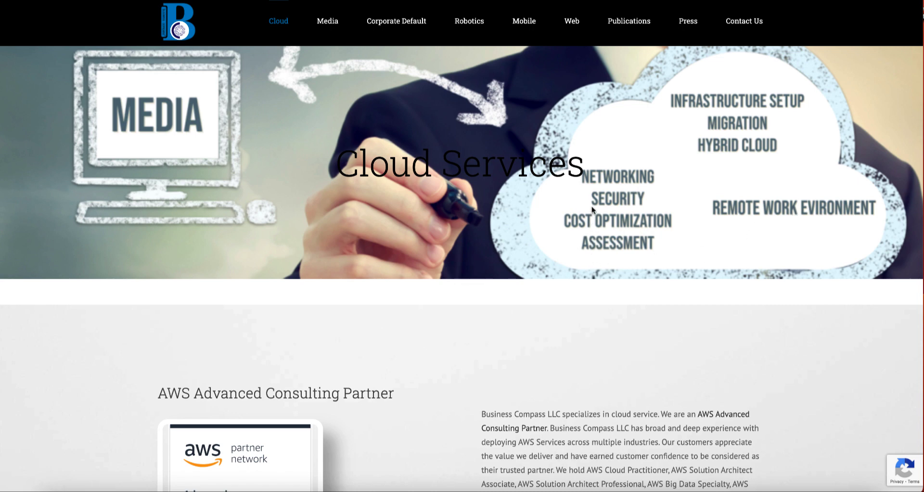
{"action": "scroll", "scroll_direction": "down", "scroll_amount": 3}
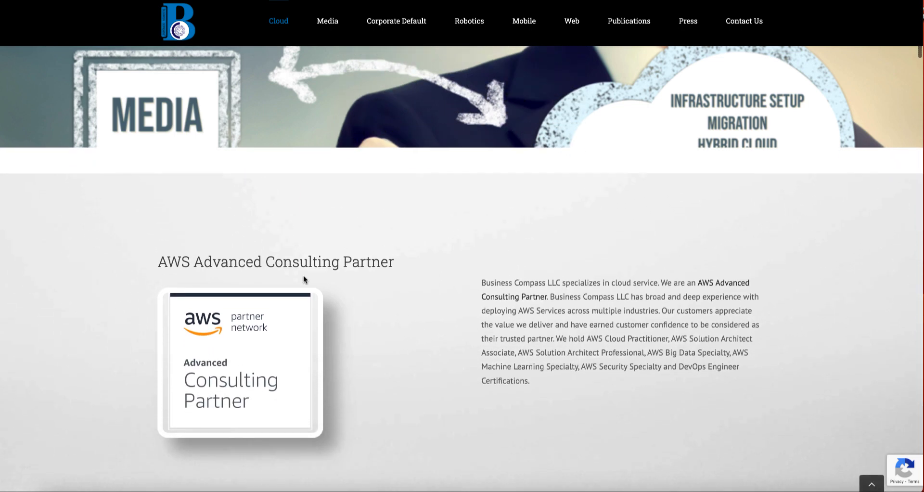
{"action": "mouse_move", "coordinate": [281, 364]}
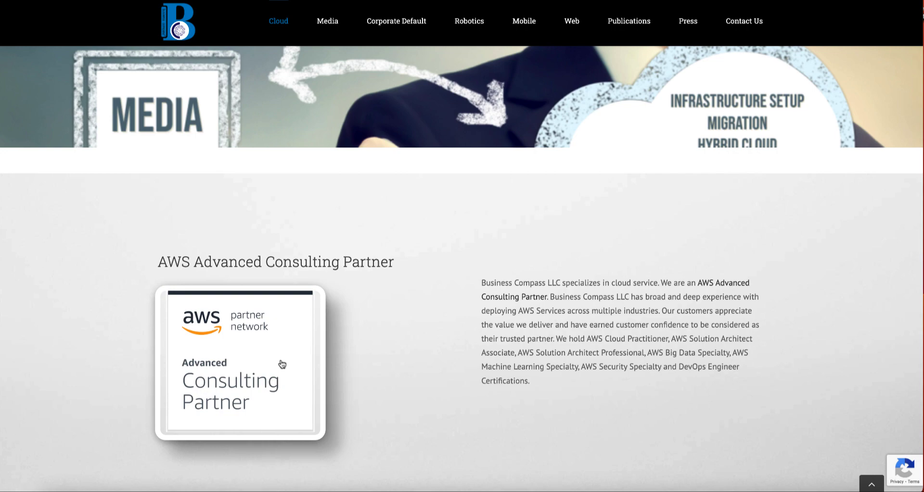
{"action": "mouse_move", "coordinate": [296, 353]}
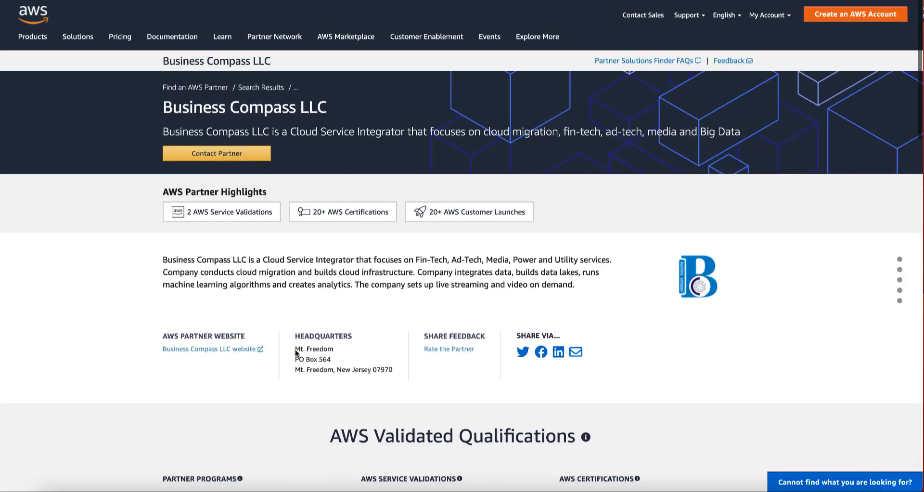
Review the AWS partner profile's qualifications and practices, then return to the Cloud Services page
{"action": "scroll", "scroll_direction": "down", "scroll_amount": 3}
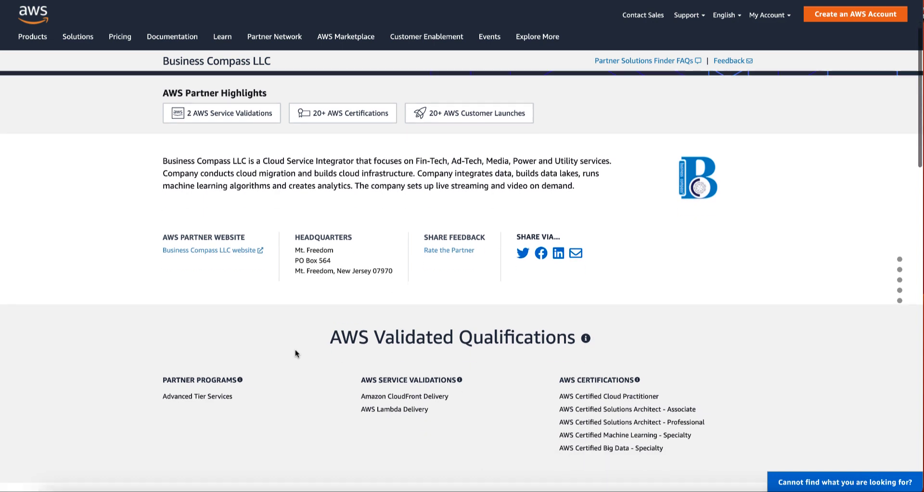
{"action": "scroll", "scroll_direction": "down", "scroll_amount": 3}
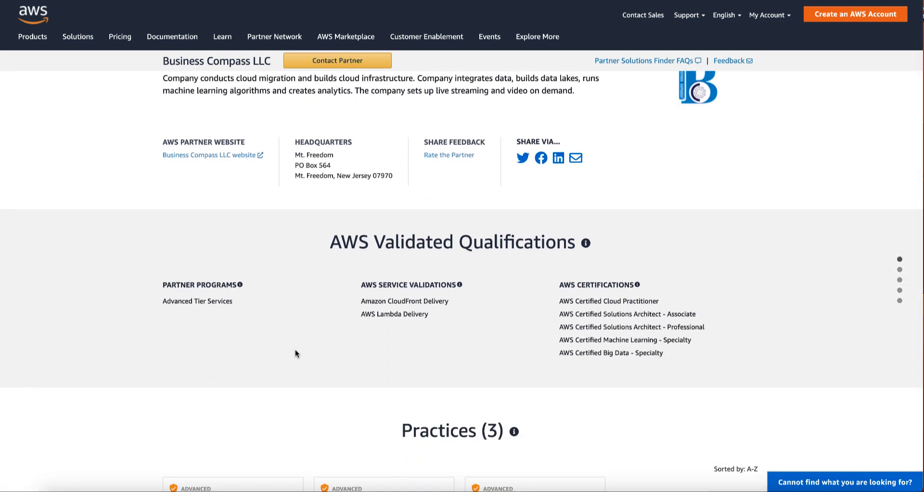
{"action": "mouse_move", "coordinate": [565, 342]}
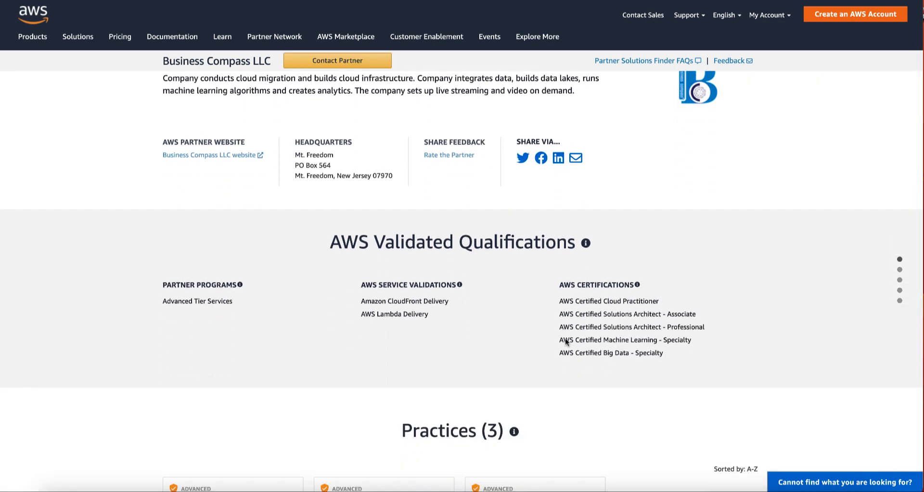
{"action": "mouse_move", "coordinate": [637, 342]}
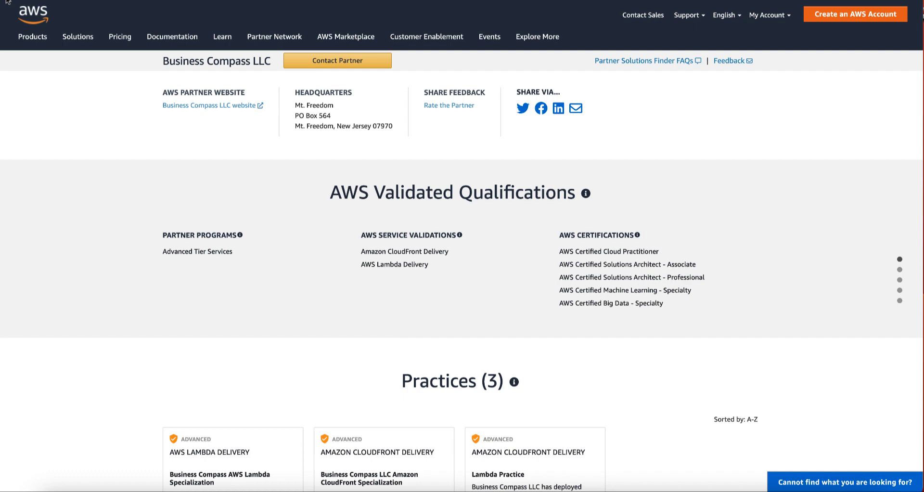
{"action": "left_click", "coordinate": [211, 105]}
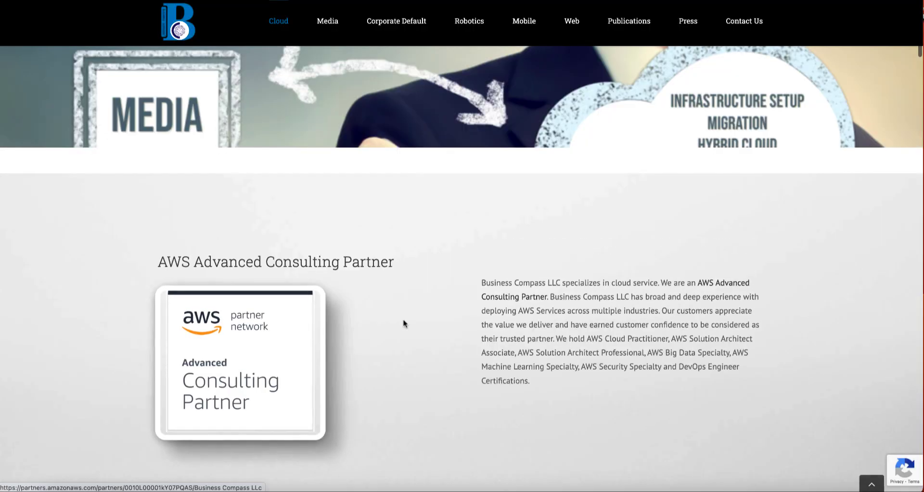
Scroll the Cloud page through Media Services, IoT, AI and analytics service sections
{"action": "scroll", "scroll_direction": "down", "scroll_amount": 3}
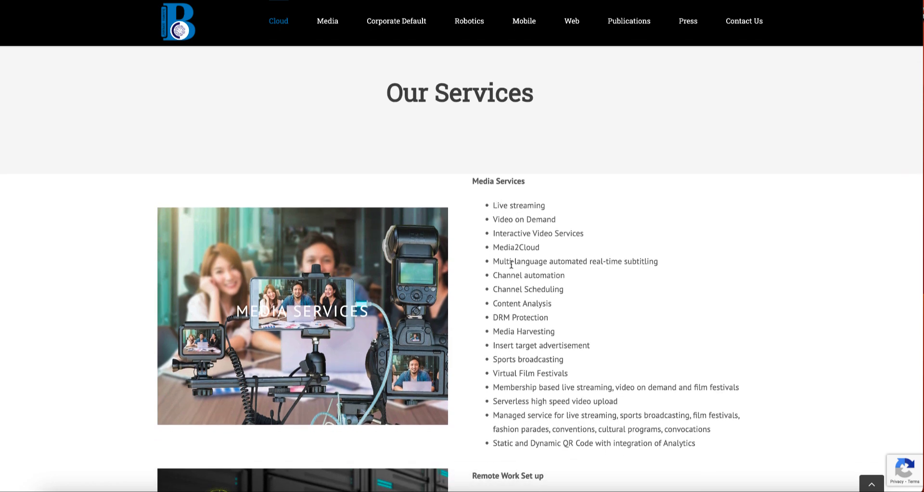
{"action": "scroll", "scroll_direction": "down", "scroll_amount": 3}
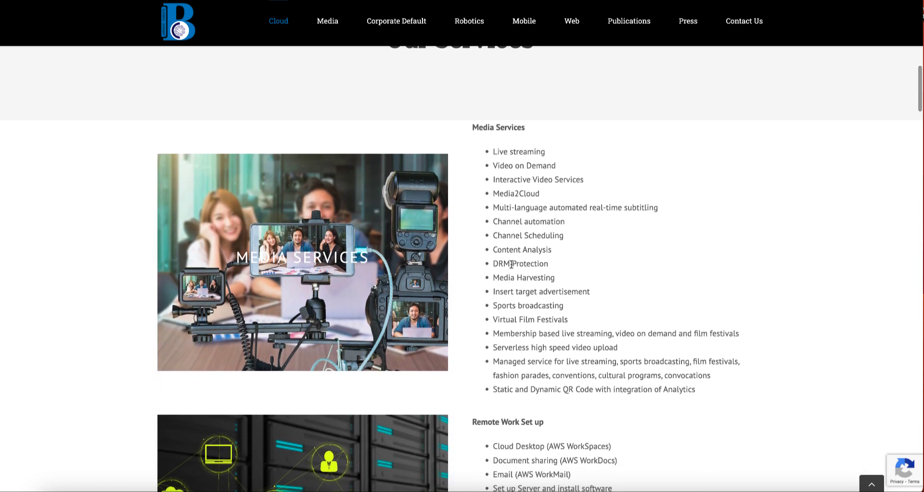
{"action": "scroll", "scroll_direction": "down", "scroll_amount": 3}
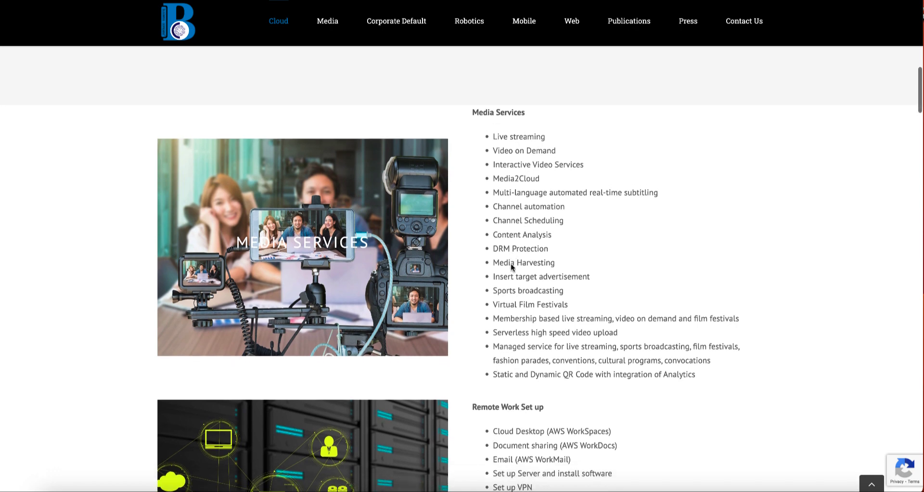
{"action": "scroll", "scroll_direction": "down", "scroll_amount": 3}
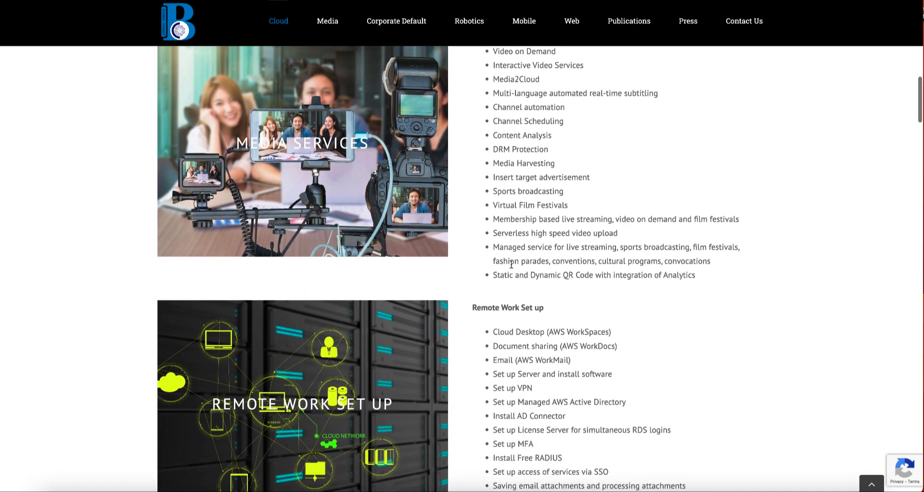
{"action": "scroll", "scroll_direction": "down", "scroll_amount": 3}
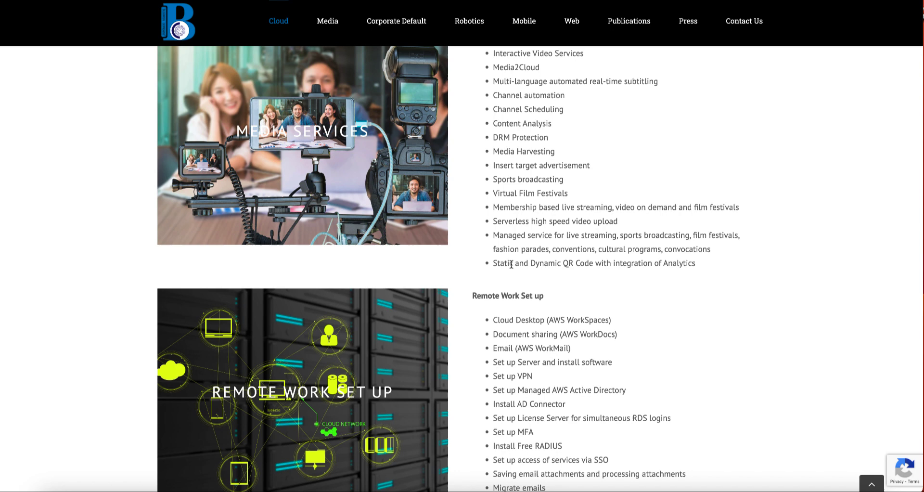
{"action": "scroll", "scroll_direction": "down", "scroll_amount": 3}
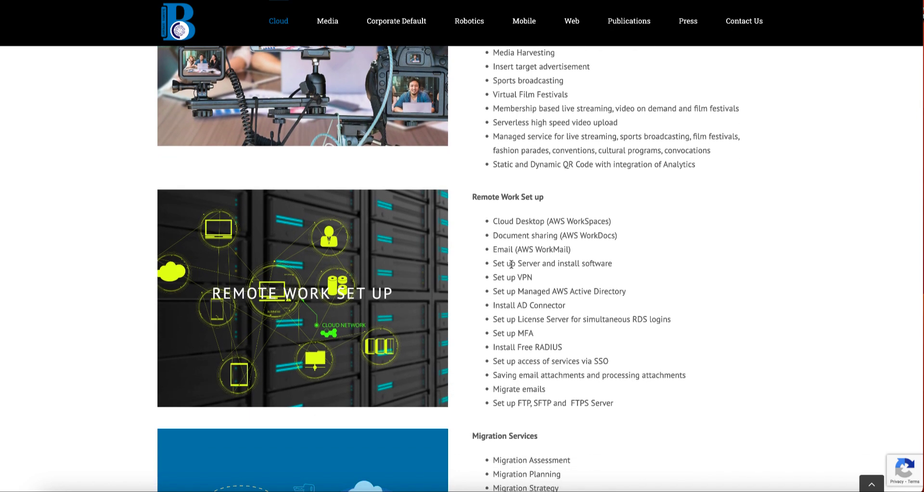
{"action": "scroll", "scroll_direction": "down", "scroll_amount": 3}
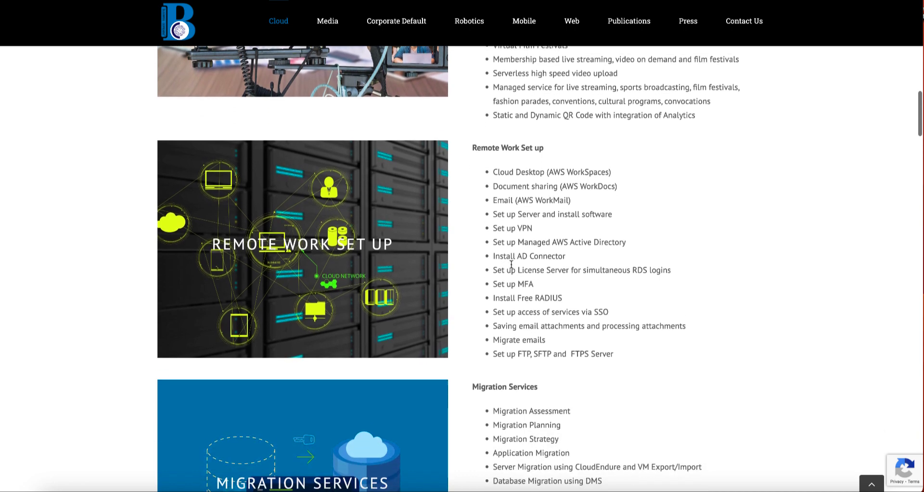
{"action": "scroll", "scroll_direction": "down", "scroll_amount": 3}
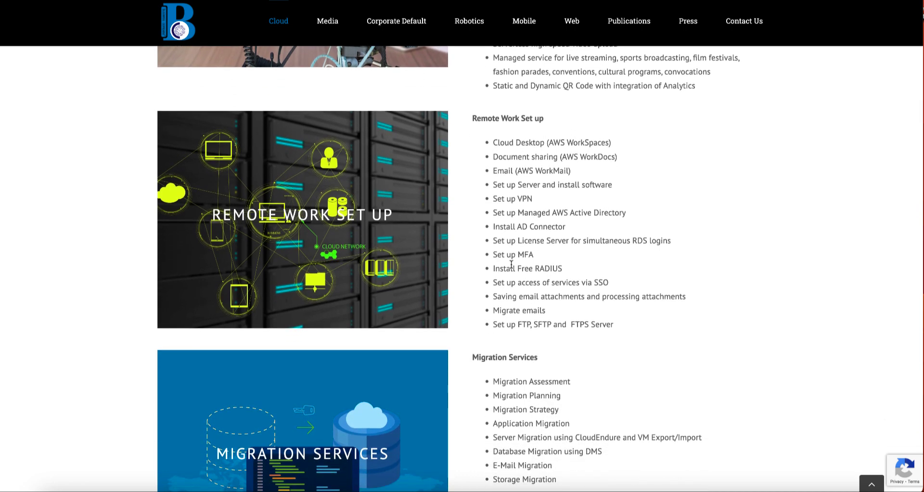
{"action": "scroll", "scroll_direction": "down", "scroll_amount": 3}
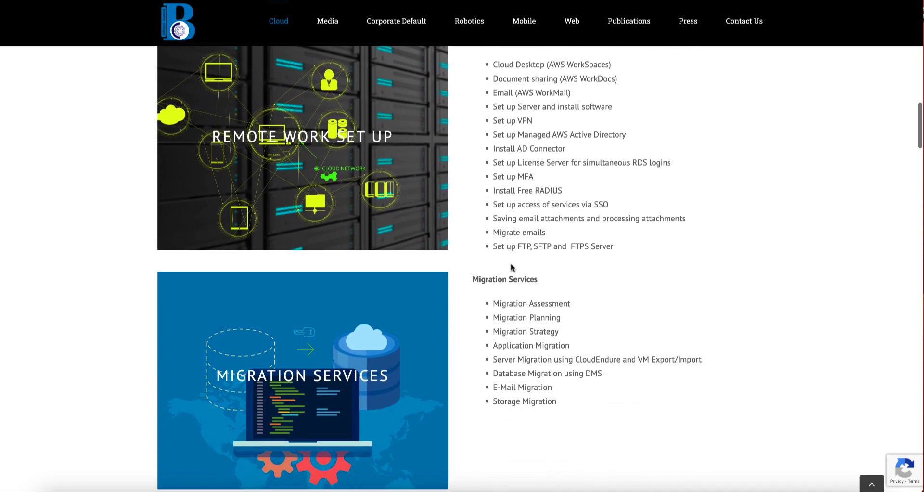
{"action": "scroll", "scroll_direction": "down", "scroll_amount": 3}
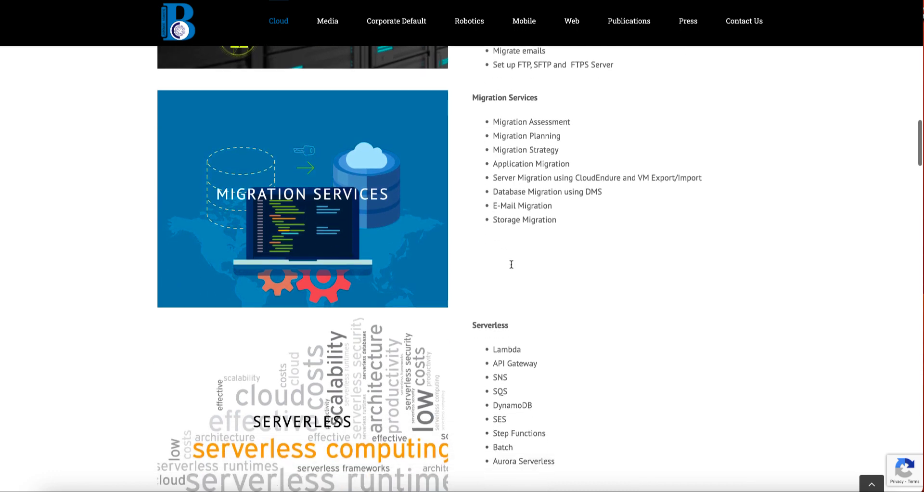
{"action": "scroll", "scroll_direction": "down", "scroll_amount": 3}
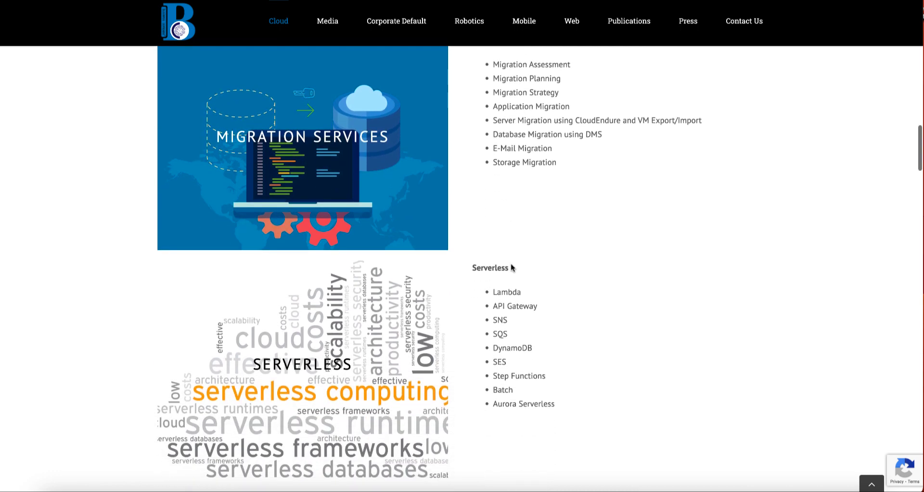
Continue through security, website, mobile and cost optimization offerings down to Products
{"action": "scroll", "scroll_direction": "down", "scroll_amount": 3}
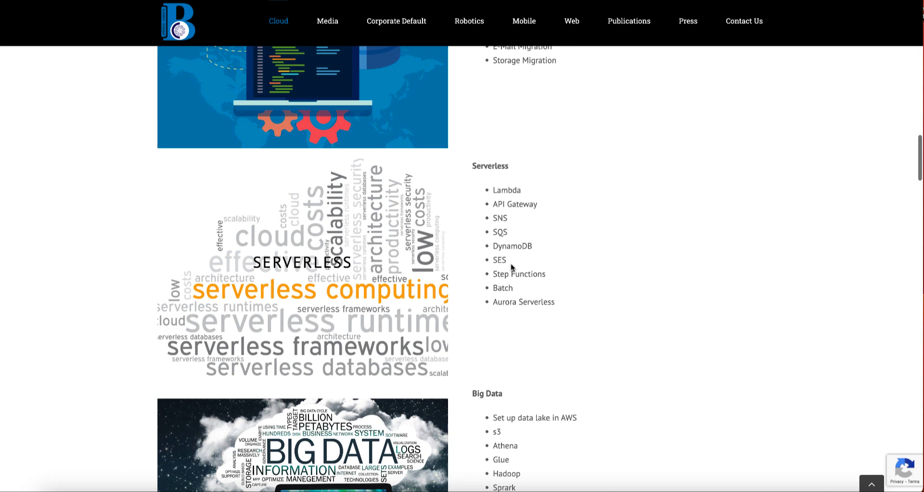
{"action": "scroll", "scroll_direction": "down", "scroll_amount": 3}
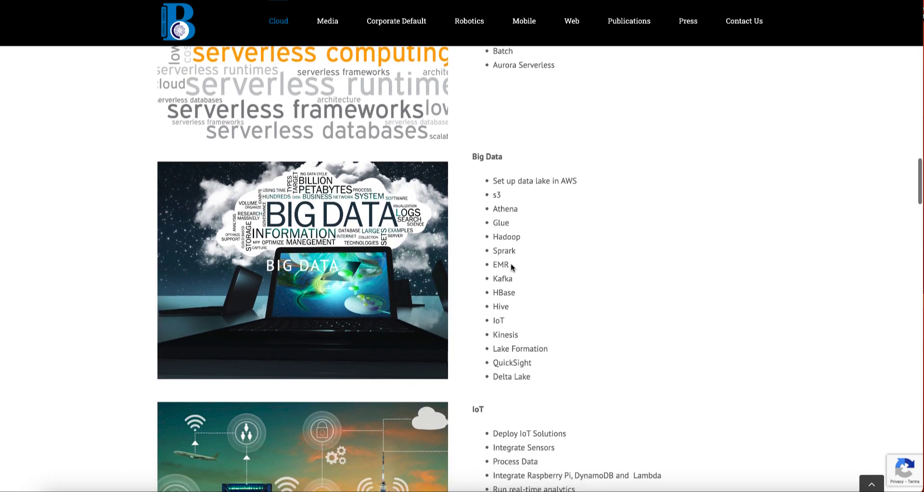
{"action": "scroll", "scroll_direction": "down", "scroll_amount": 3}
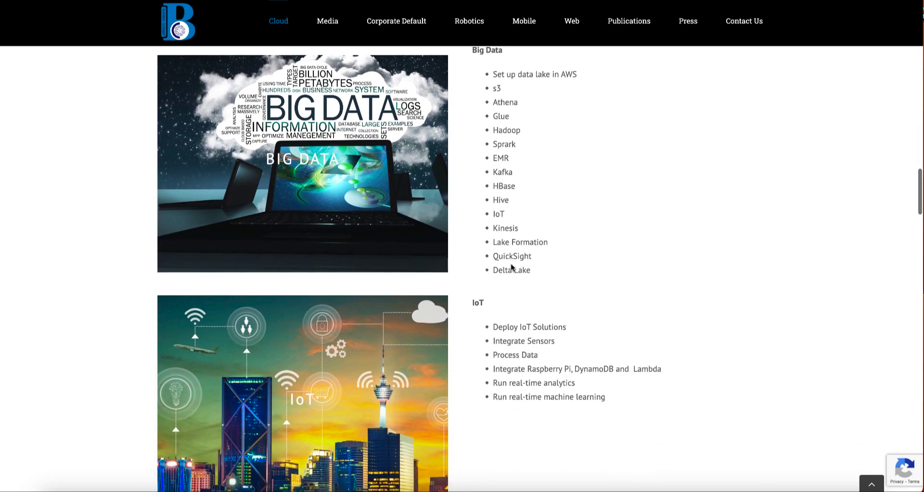
{"action": "scroll", "scroll_direction": "down", "scroll_amount": 3}
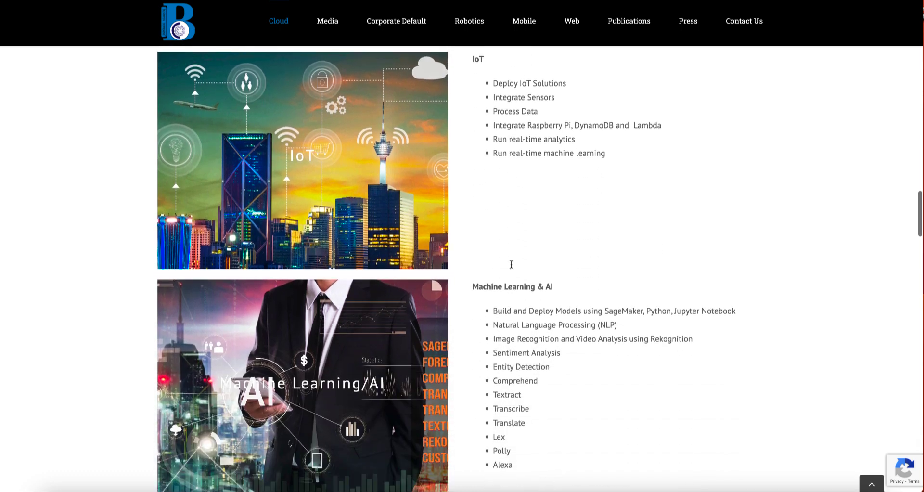
{"action": "scroll", "scroll_direction": "down", "scroll_amount": 3}
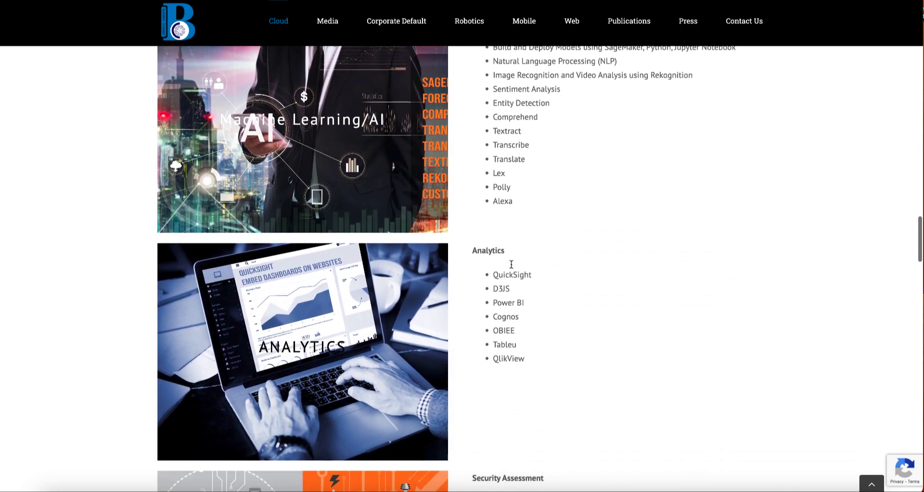
{"action": "scroll", "scroll_direction": "down", "scroll_amount": 3}
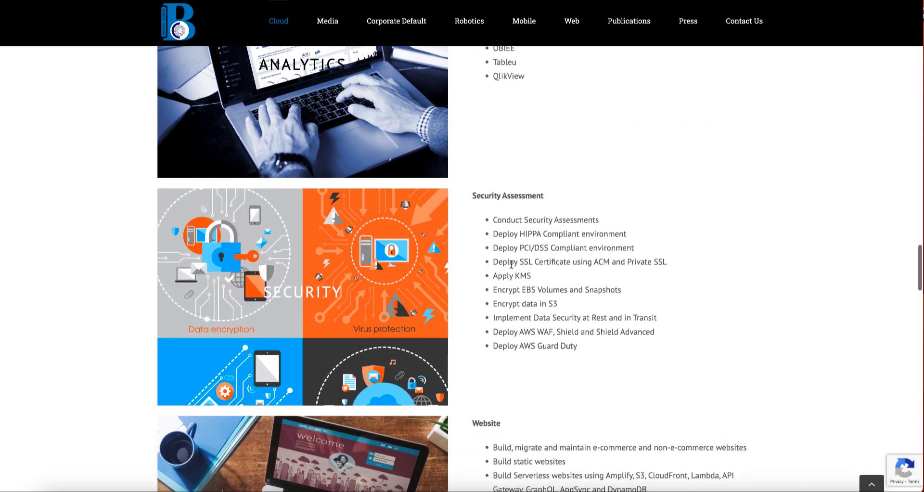
{"action": "scroll", "scroll_direction": "down", "scroll_amount": 3}
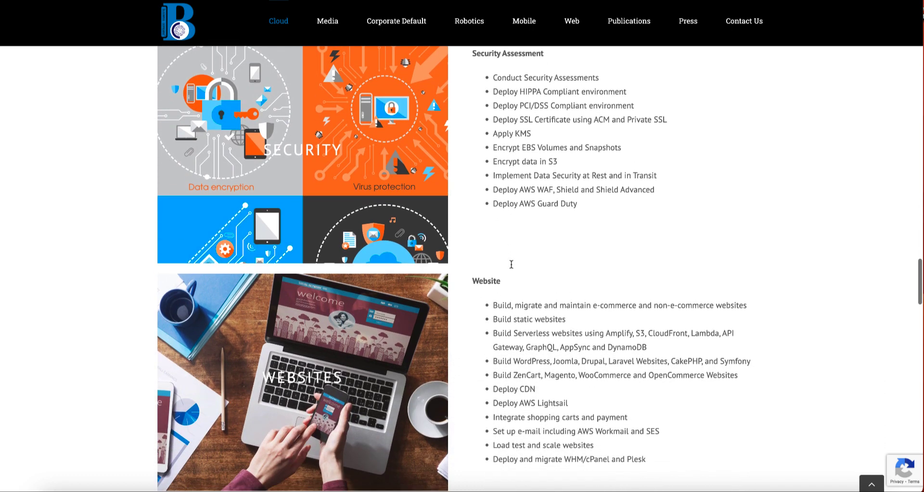
{"action": "scroll", "scroll_direction": "down", "scroll_amount": 3}
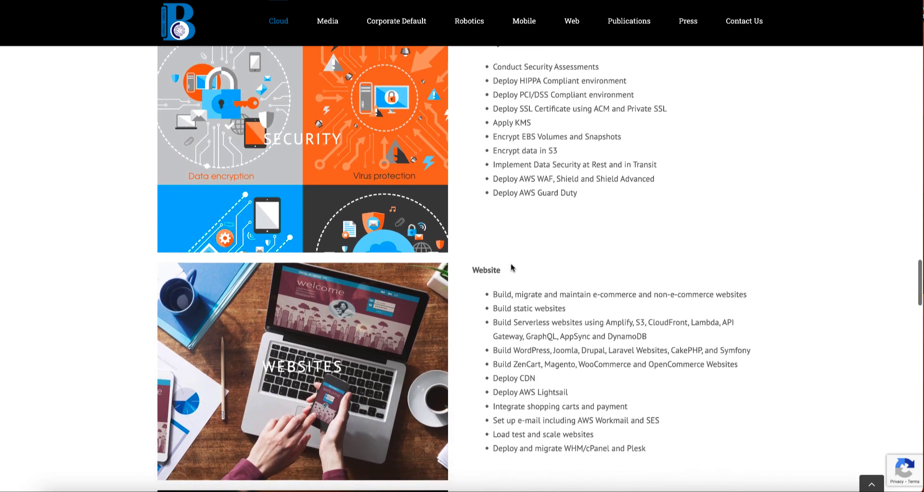
{"action": "scroll", "scroll_direction": "down", "scroll_amount": 3}
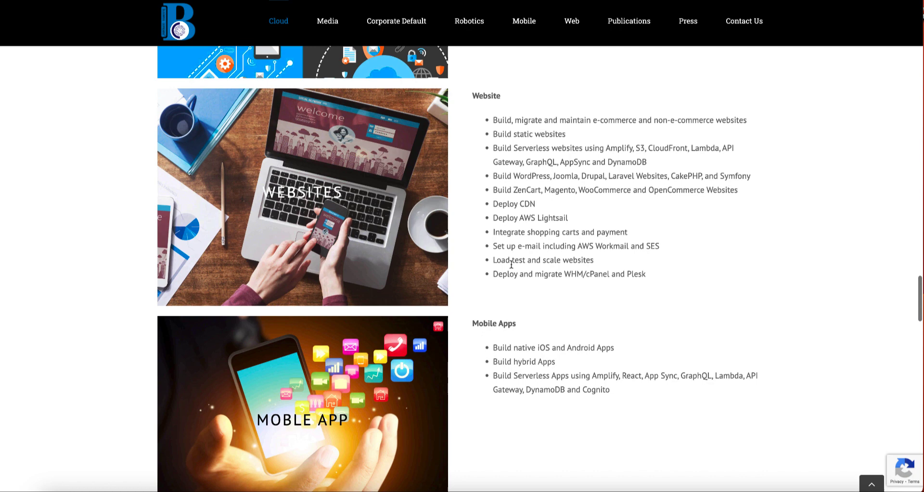
{"action": "scroll", "scroll_direction": "down", "scroll_amount": 3}
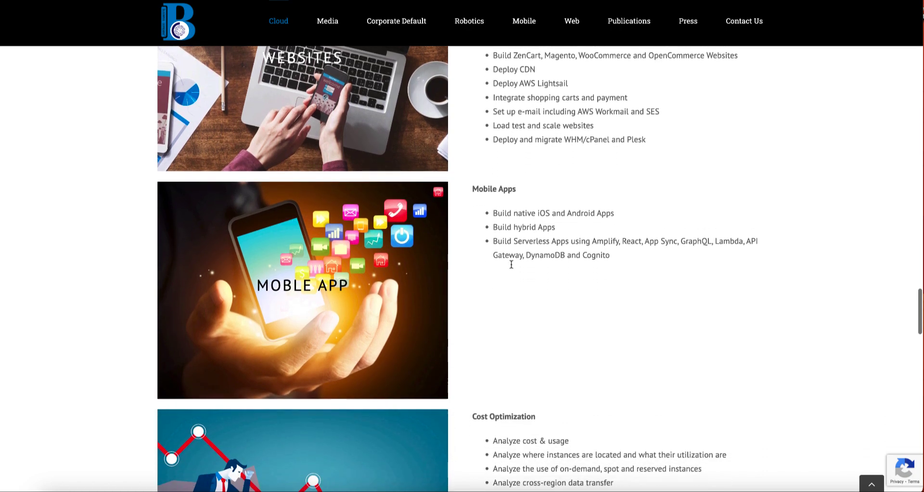
{"action": "scroll", "scroll_direction": "down", "scroll_amount": 3}
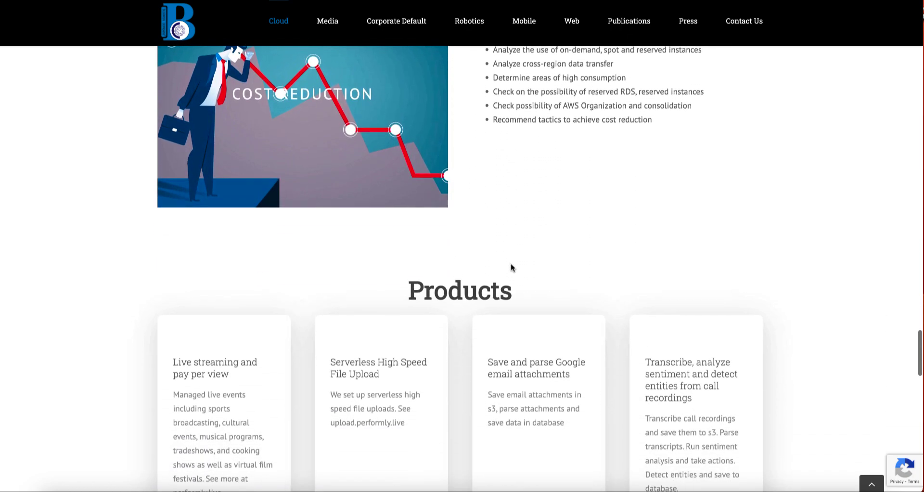
Review the Cloud page's Products, Case Studies and Customers sections, then go to the Media page
{"action": "scroll", "scroll_direction": "down", "scroll_amount": 3}
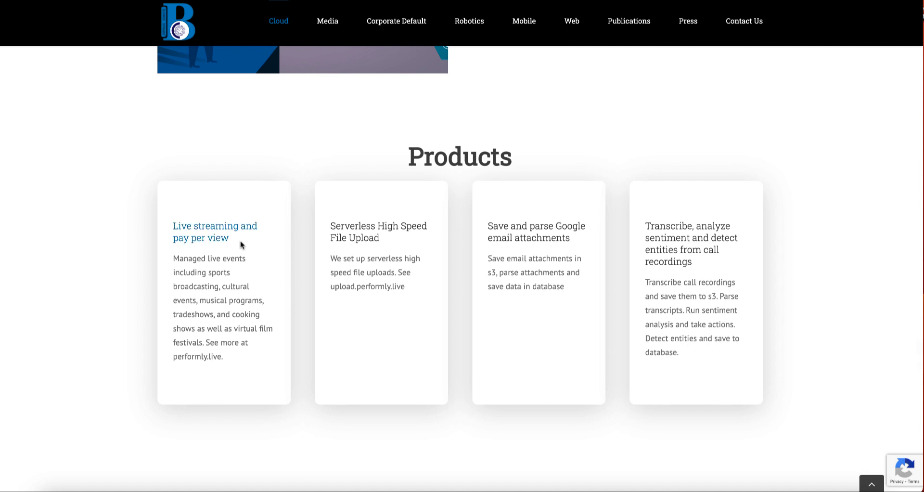
{"action": "mouse_move", "coordinate": [518, 232]}
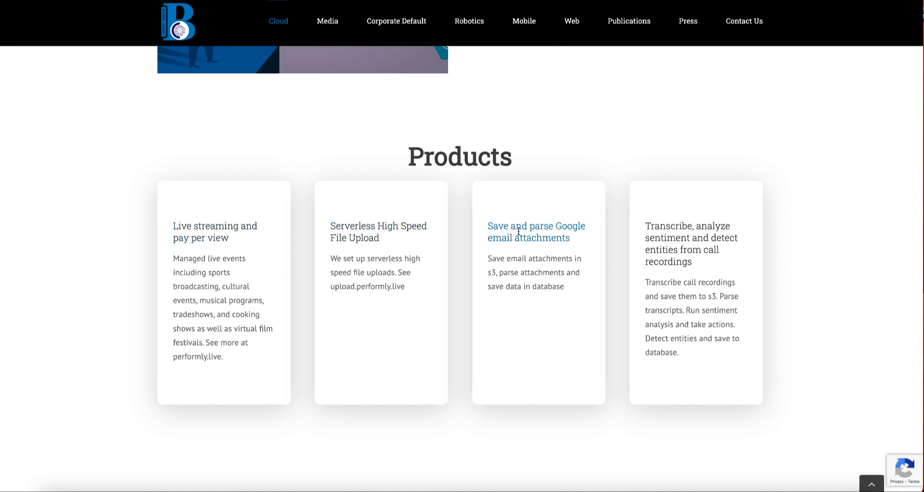
{"action": "scroll", "scroll_direction": "down", "scroll_amount": 3}
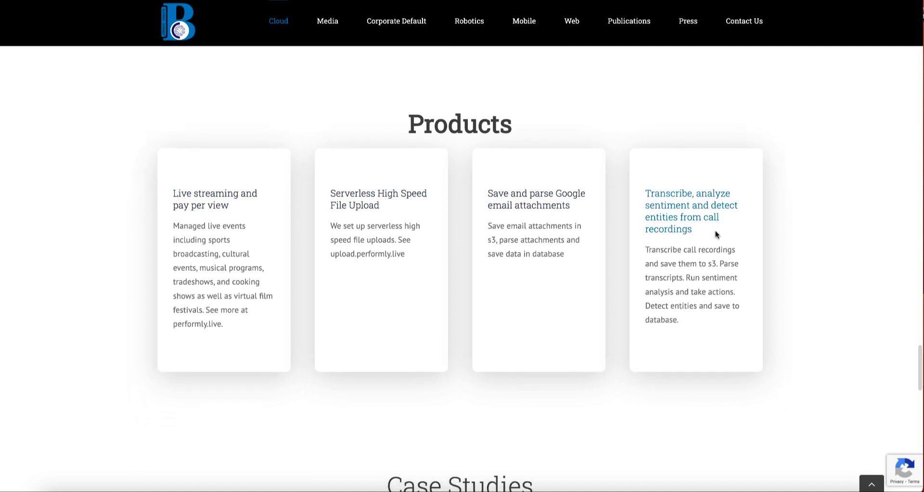
{"action": "scroll", "scroll_direction": "down", "scroll_amount": 3}
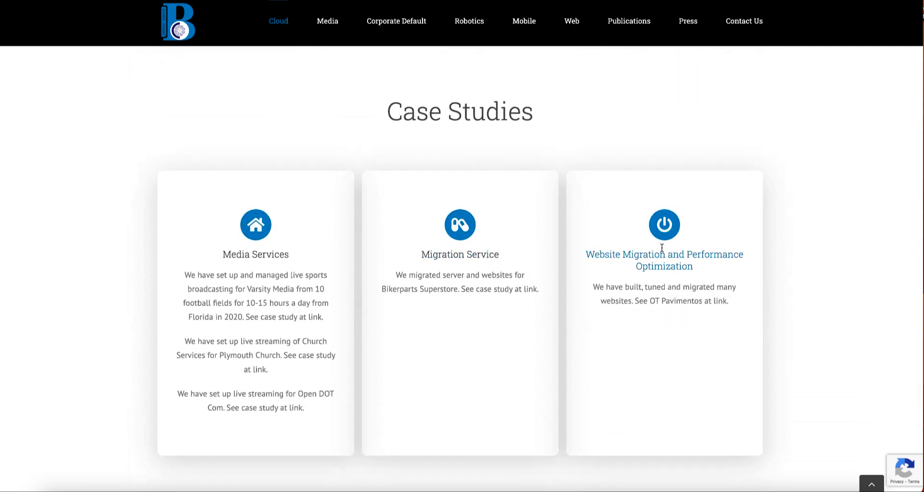
{"action": "scroll", "scroll_direction": "down", "scroll_amount": 3}
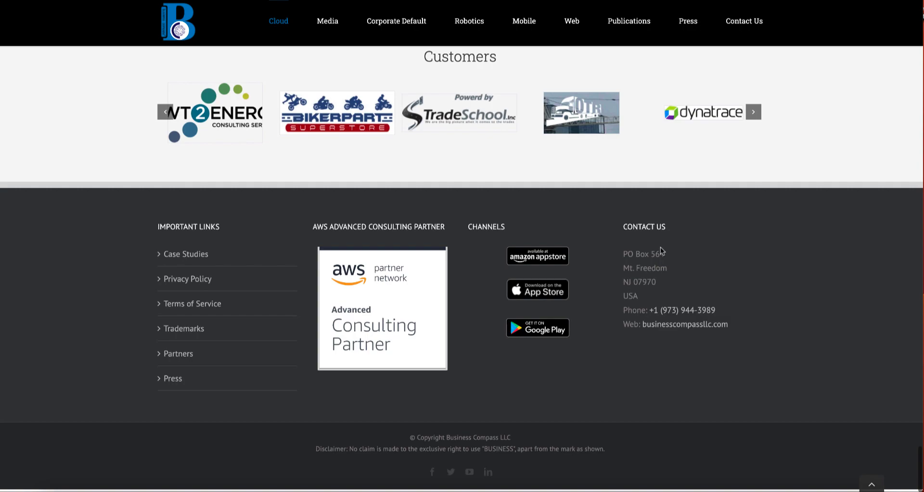
{"action": "scroll", "scroll_direction": "up", "scroll_amount": 3}
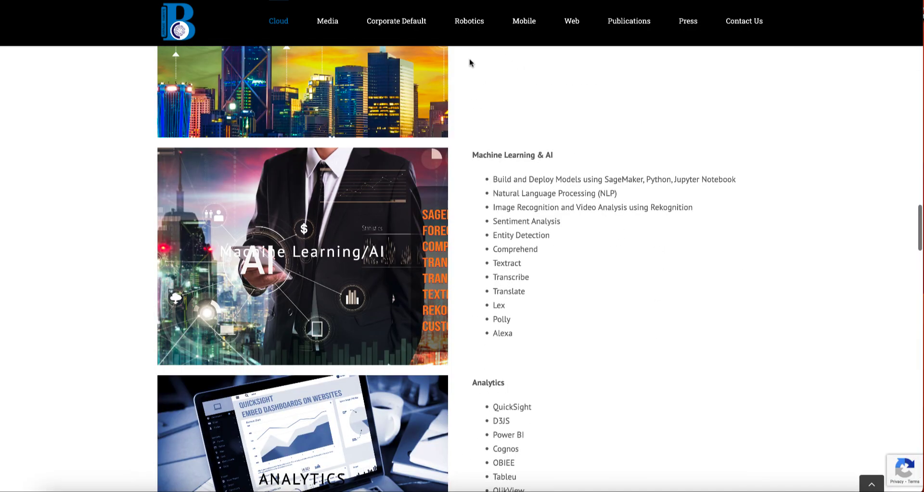
{"action": "left_click", "coordinate": [327, 20]}
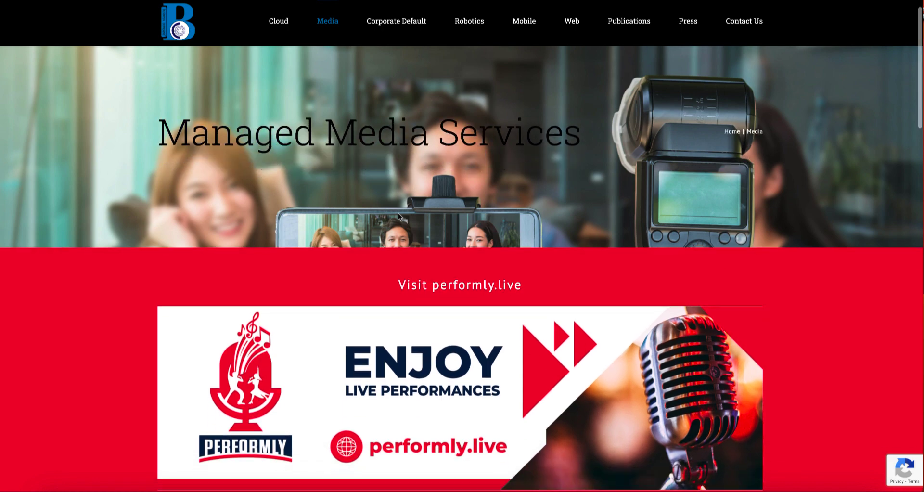
Scroll the Media page through performly.live, Use Cases, Services and event videos to the footer
{"action": "scroll", "scroll_direction": "down", "scroll_amount": 3}
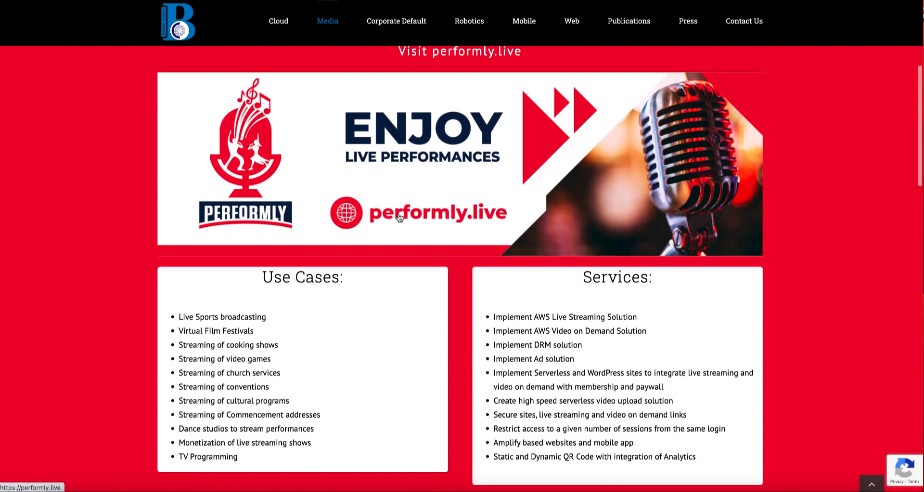
{"action": "scroll", "scroll_direction": "down", "scroll_amount": 3}
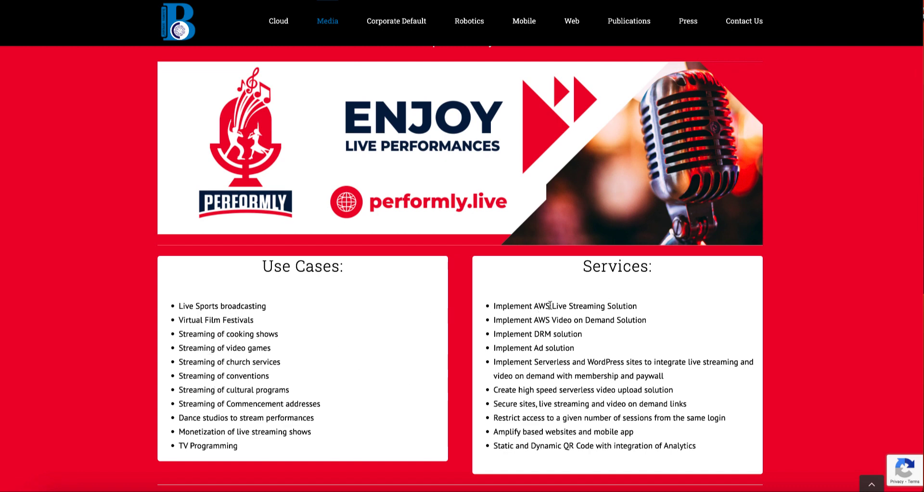
{"action": "scroll", "scroll_direction": "down", "scroll_amount": 3}
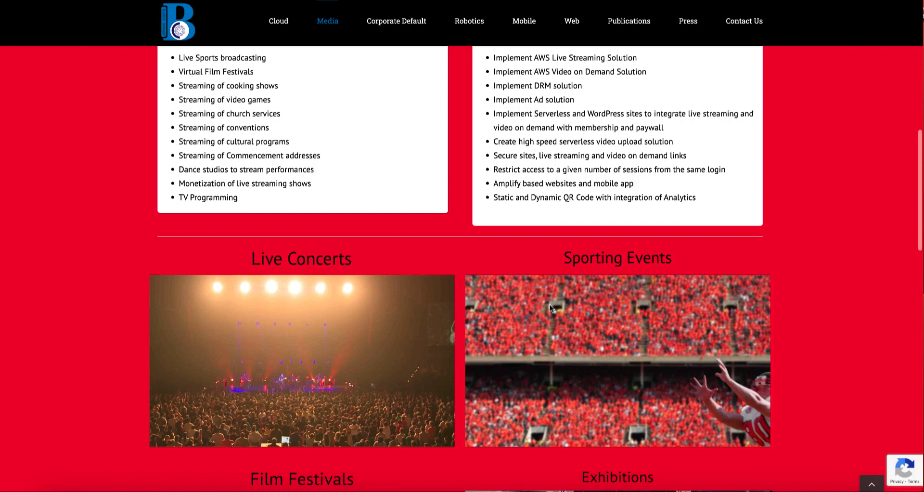
{"action": "scroll", "scroll_direction": "down", "scroll_amount": 3}
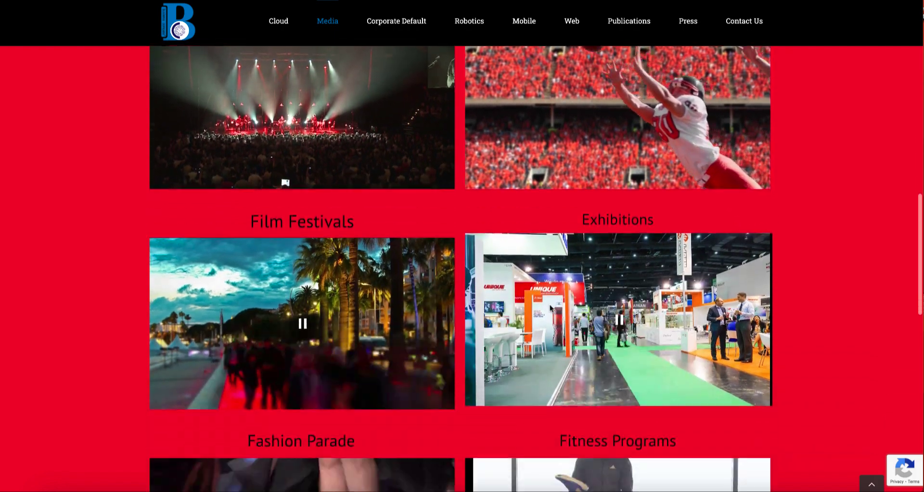
{"action": "scroll", "scroll_direction": "down", "scroll_amount": 3}
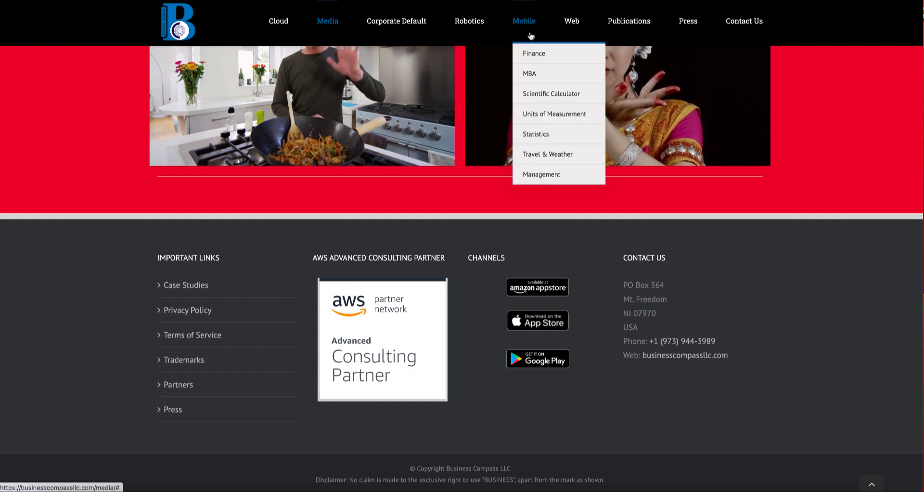
Go to the Web page and browse its Top Feature and Mobile App sections
{"action": "left_click", "coordinate": [570, 20]}
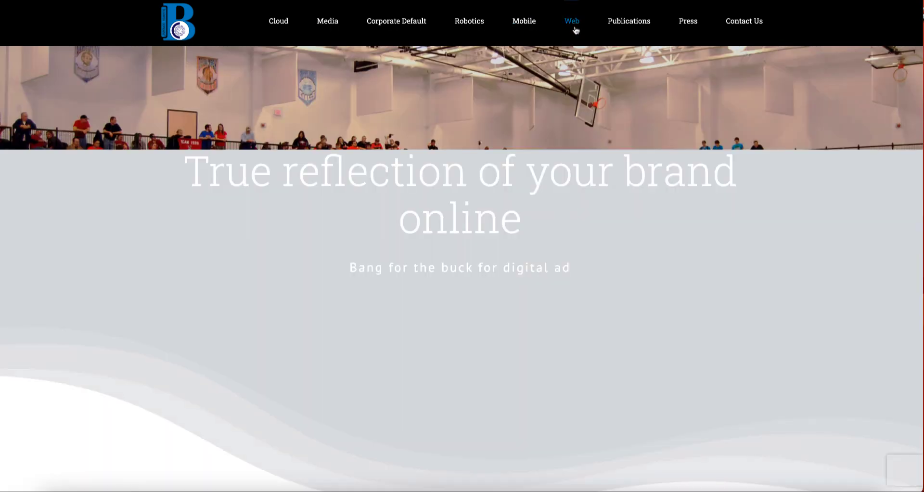
{"action": "scroll", "scroll_direction": "down", "scroll_amount": 3}
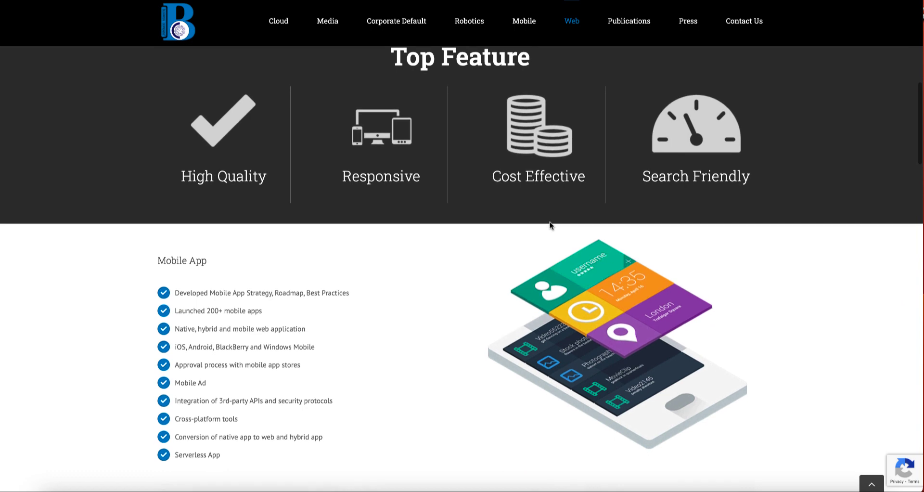
{"action": "mouse_move", "coordinate": [589, 170]}
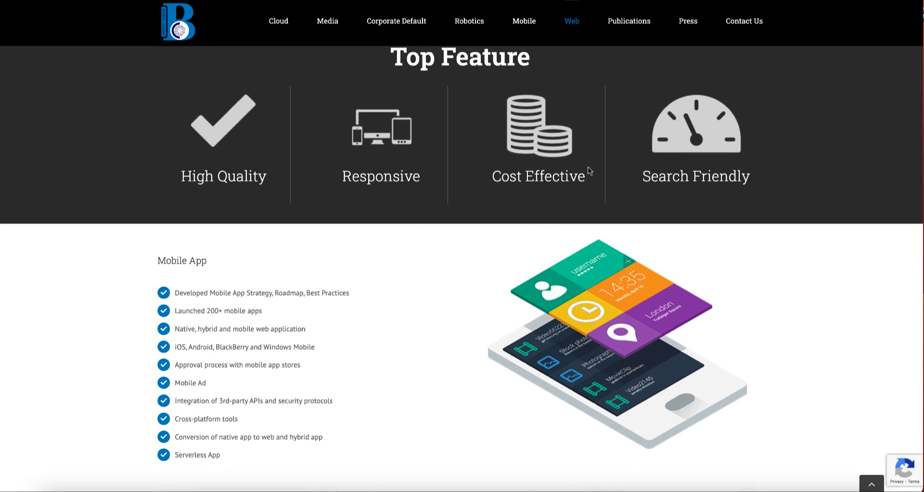
{"action": "scroll", "scroll_direction": "down", "scroll_amount": 3}
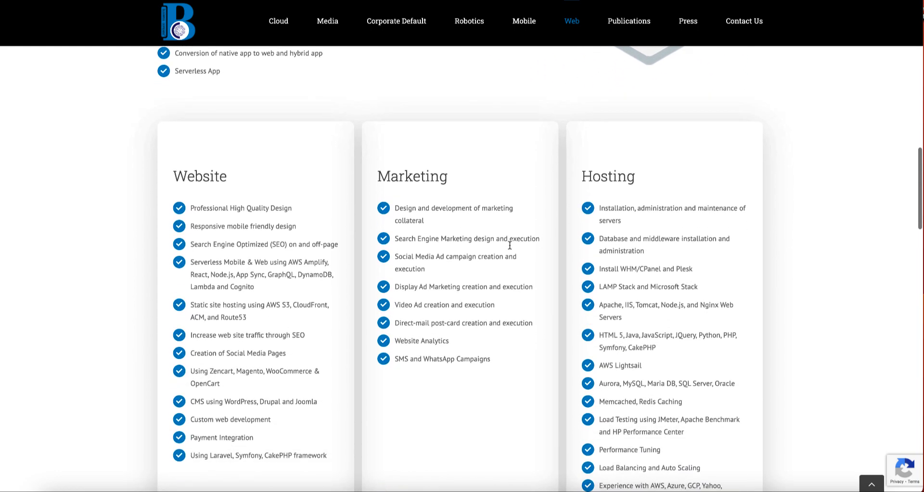
{"action": "scroll", "scroll_direction": "down", "scroll_amount": 3}
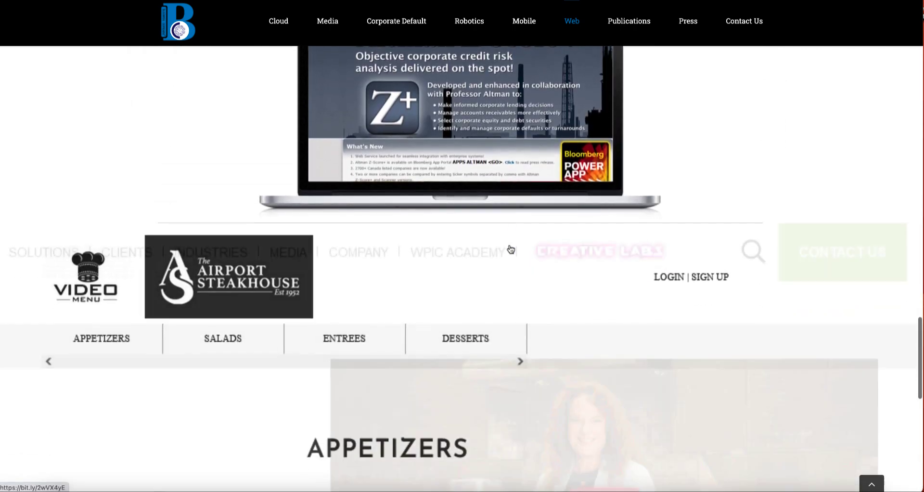
{"action": "scroll", "scroll_direction": "down", "scroll_amount": 3}
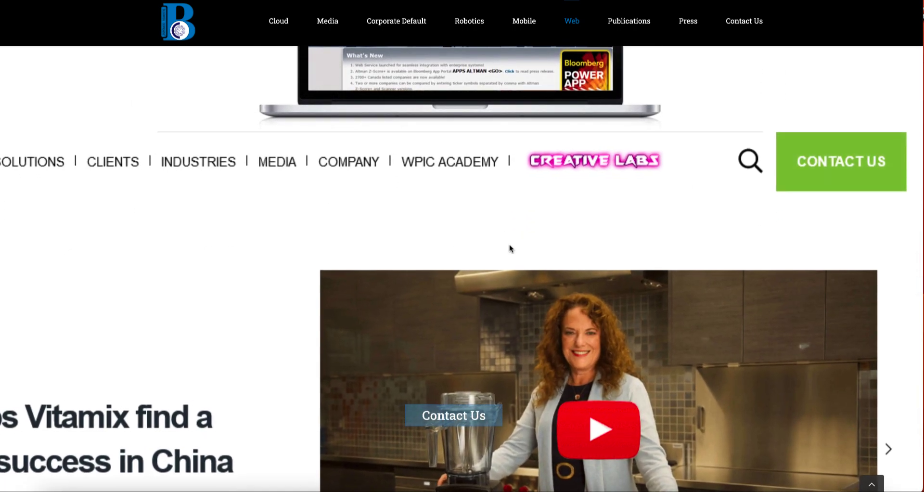
Continue through the Website, Marketing and Hosting cards and the portfolio samples
{"action": "scroll", "scroll_direction": "down", "scroll_amount": 3}
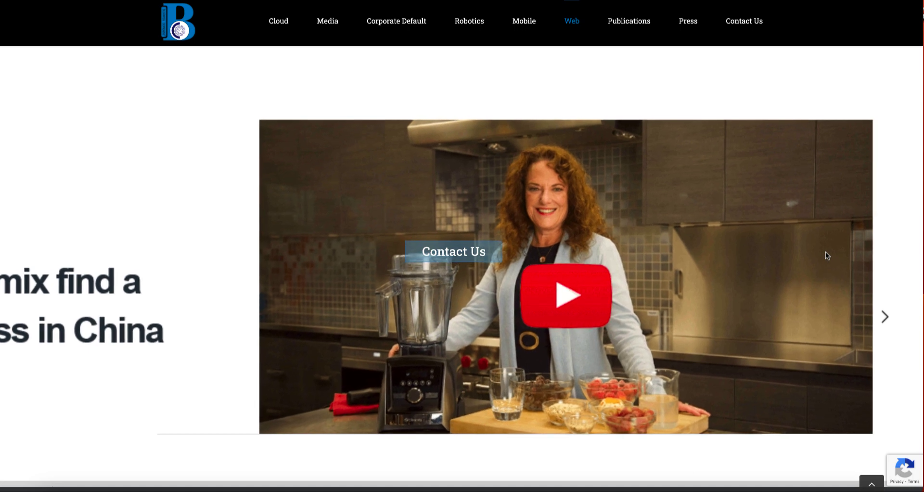
{"action": "scroll", "scroll_direction": "down", "scroll_amount": 3}
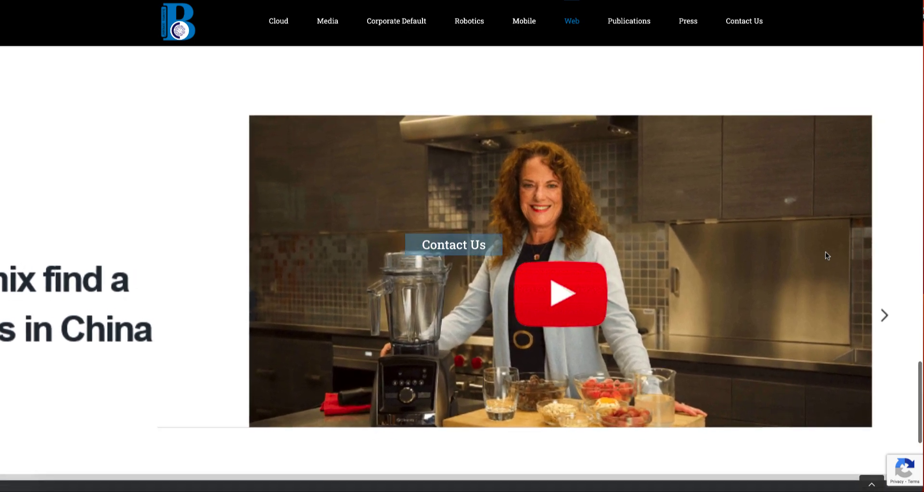
{"action": "scroll", "scroll_direction": "down", "scroll_amount": 3}
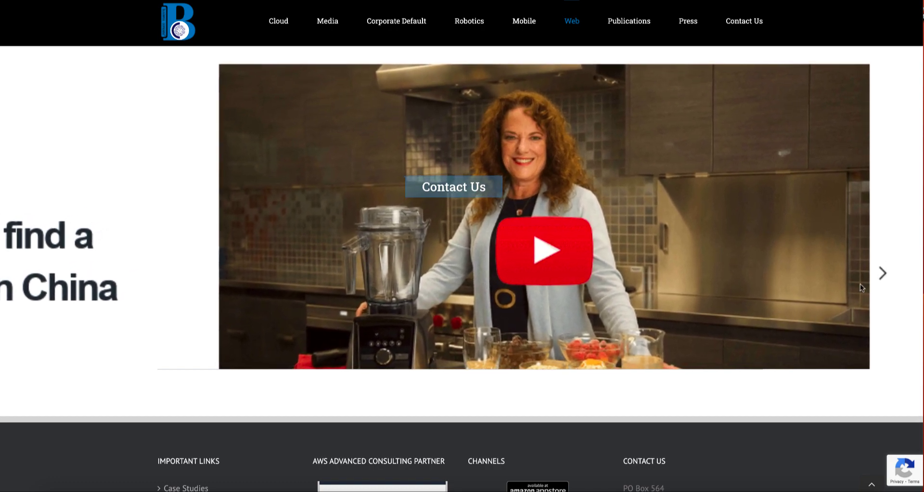
{"action": "scroll", "scroll_direction": "up", "scroll_amount": 3}
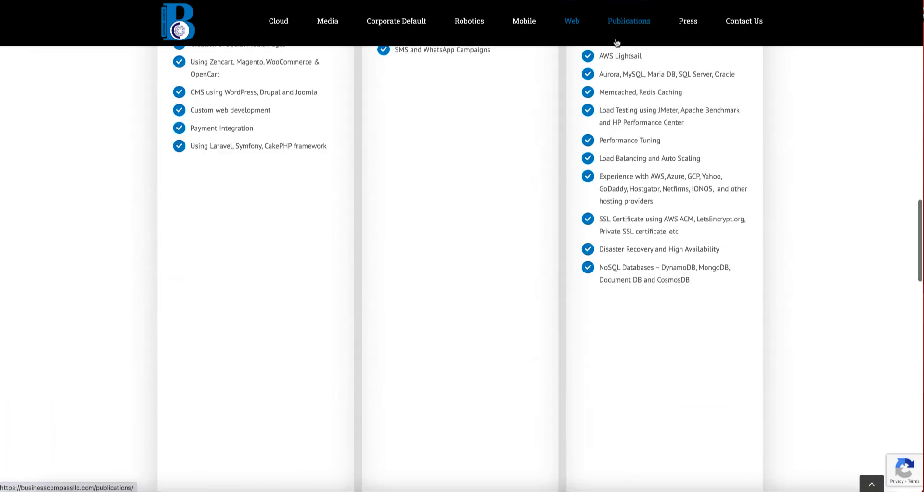
Go to the AWS page and read the CloudFront Service benefits, use cases and customer references
{"action": "left_click", "coordinate": [570, 20]}
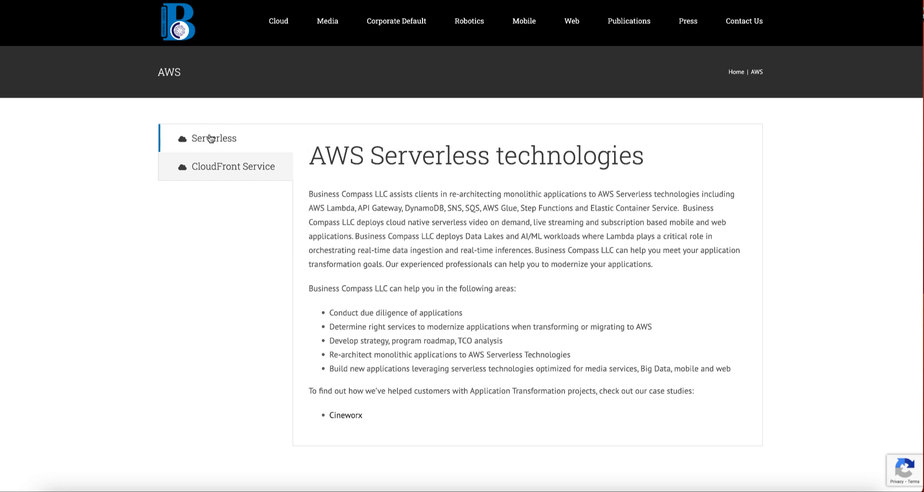
{"action": "mouse_move", "coordinate": [295, 173]}
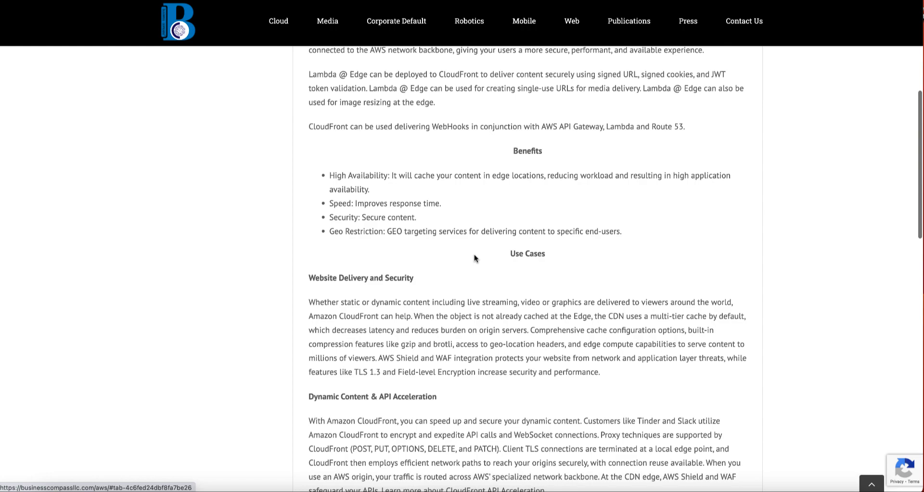
{"action": "scroll", "scroll_direction": "down", "scroll_amount": 3}
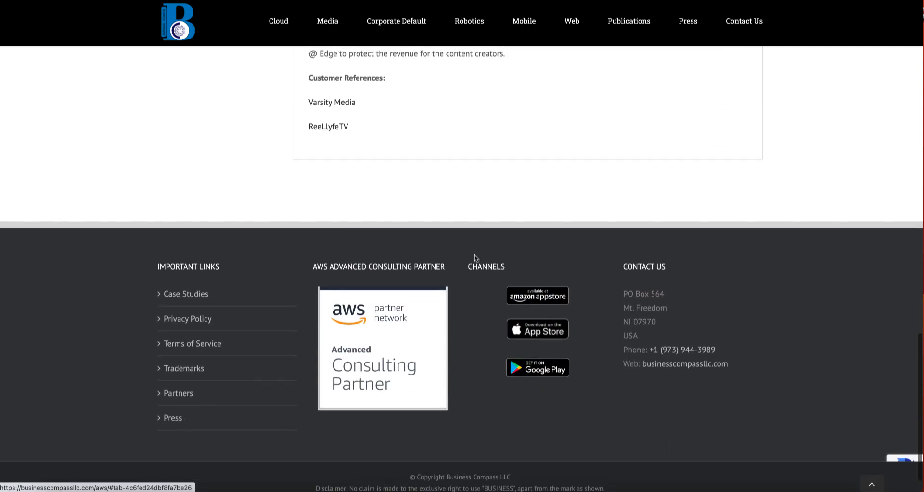
{"action": "scroll", "scroll_direction": "up", "scroll_amount": 3}
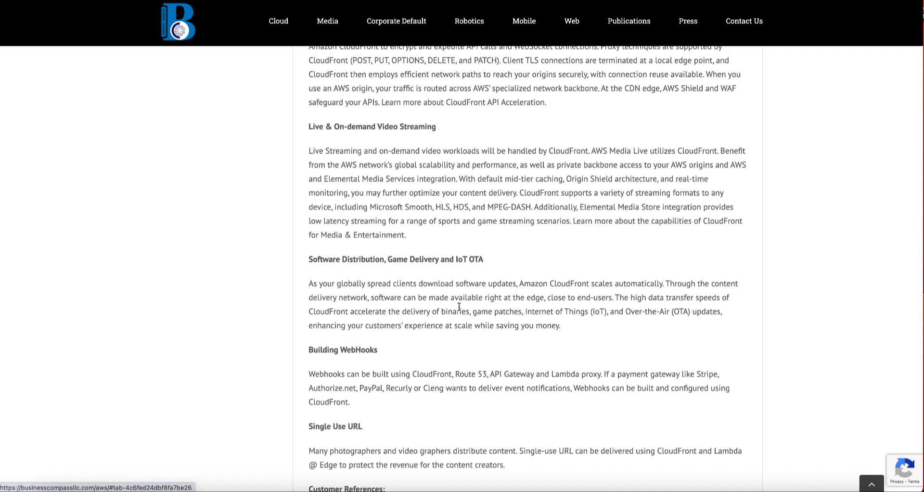
{"action": "scroll", "scroll_direction": "down", "scroll_amount": 3}
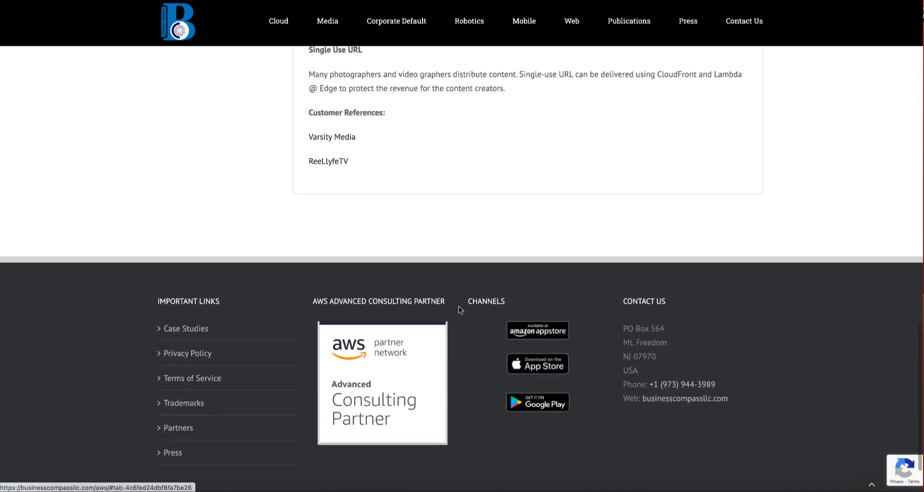
{"action": "scroll", "scroll_direction": "up", "scroll_amount": 3}
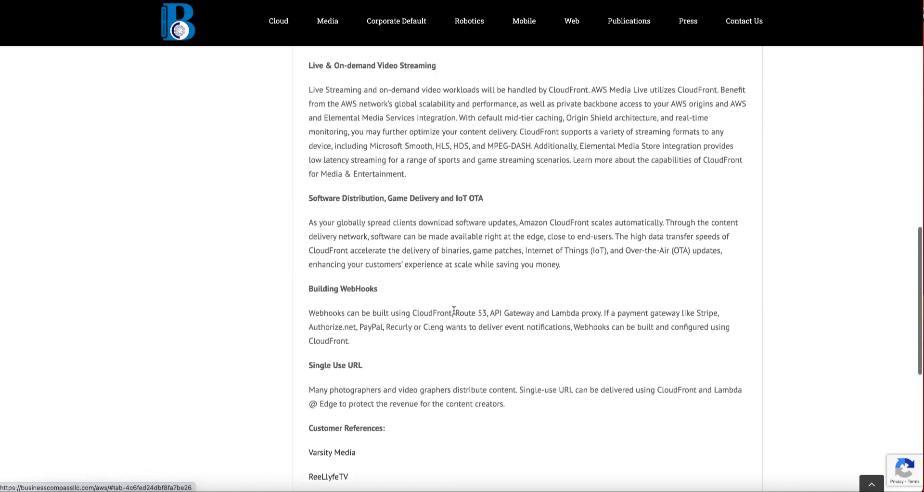
{"action": "scroll", "scroll_direction": "up", "scroll_amount": 3}
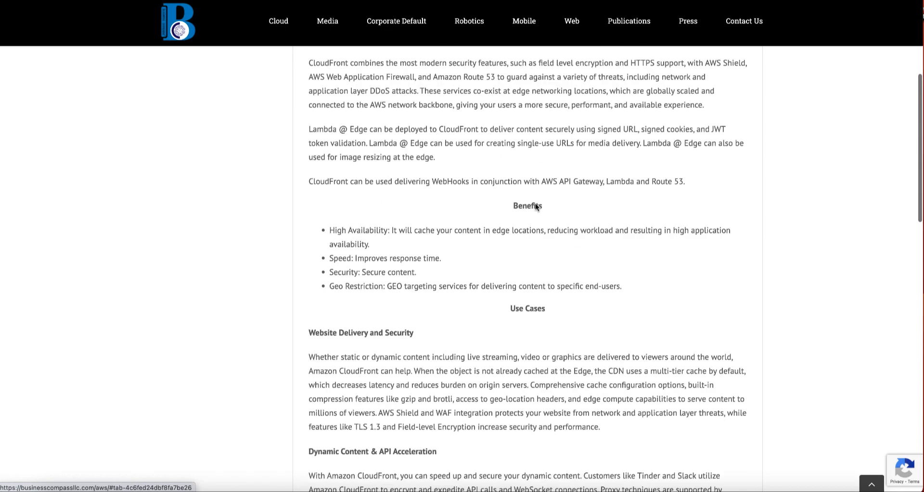
{"action": "scroll", "scroll_direction": "up", "scroll_amount": 3}
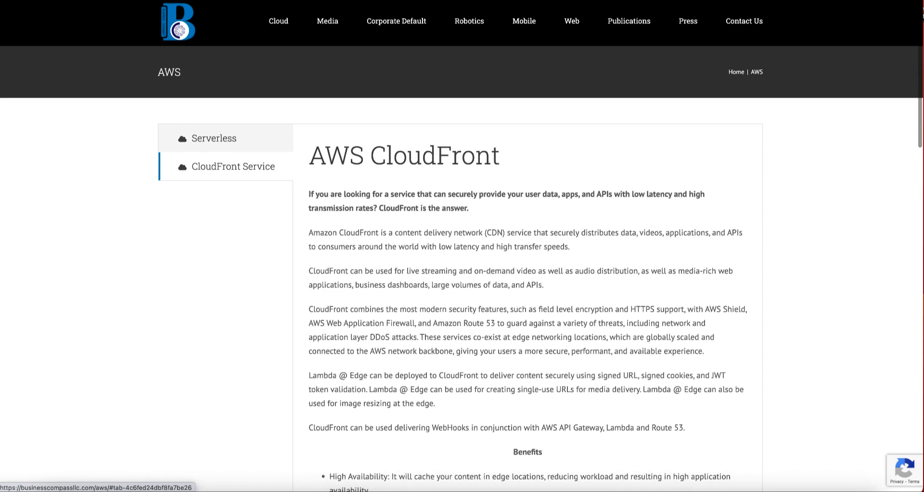